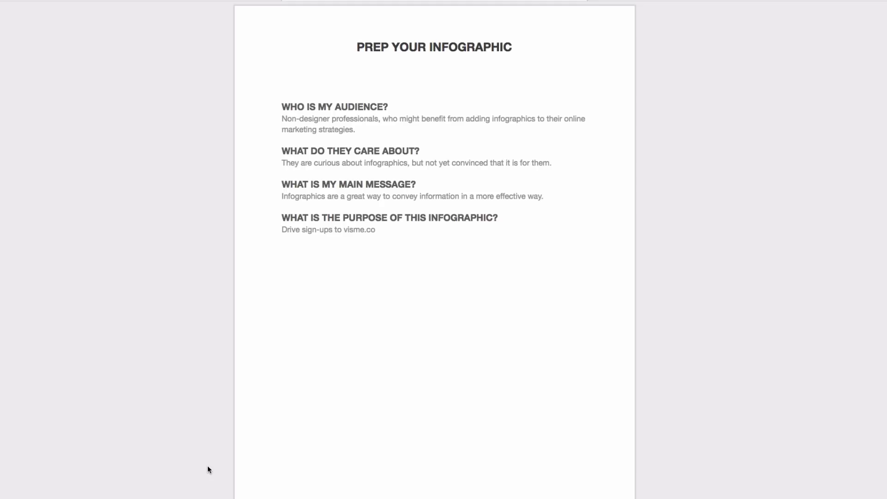
# Read the infographic script in Google Docs, from the purpose heading through the outline to the layout sketch.
pyautogui.doubleClick(335, 107)
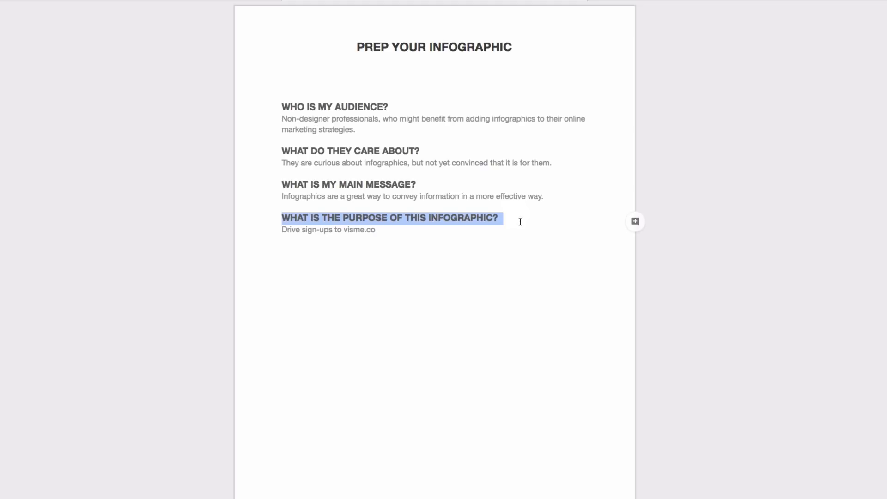
pyautogui.scroll(-3)
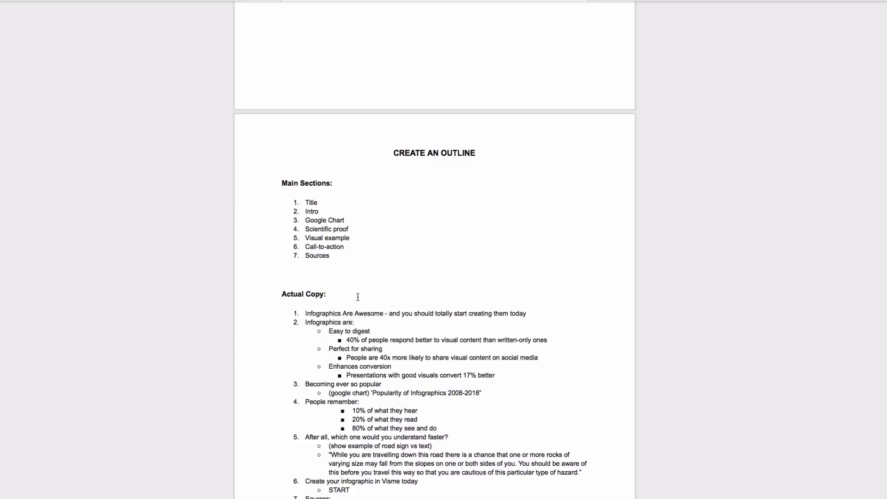
pyautogui.scroll(-3)
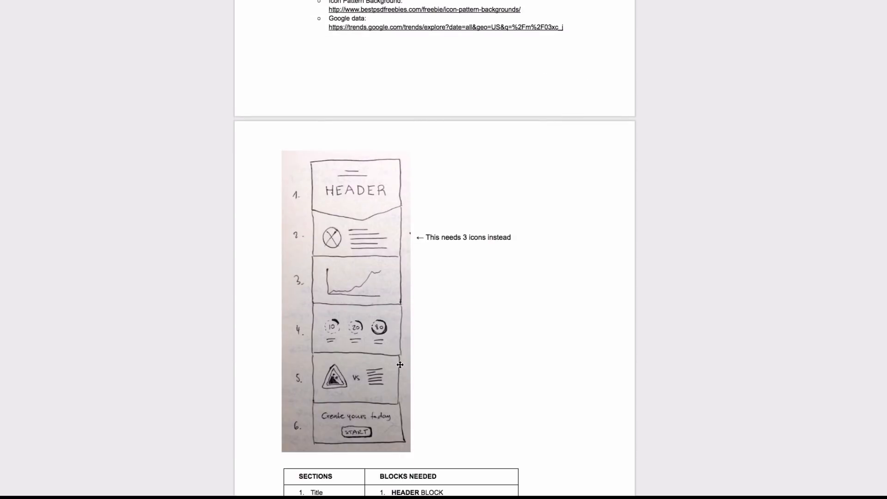
pyautogui.moveTo(329, 438)
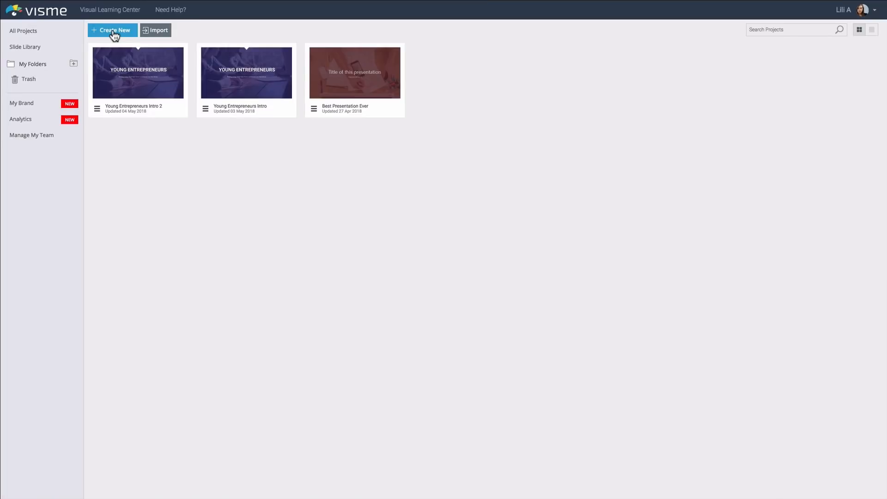
# Start a new project and browse the featured Infographics templates to pick Liberty Travel.
pyautogui.click(114, 29)
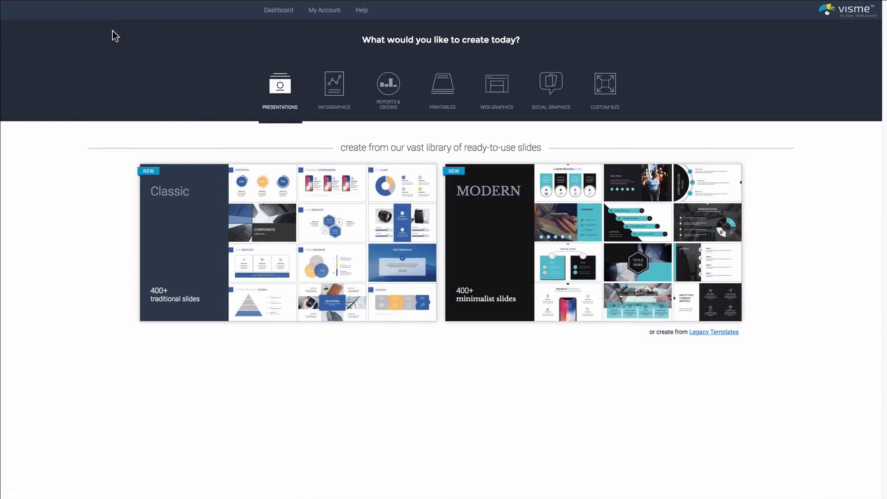
pyautogui.click(334, 85)
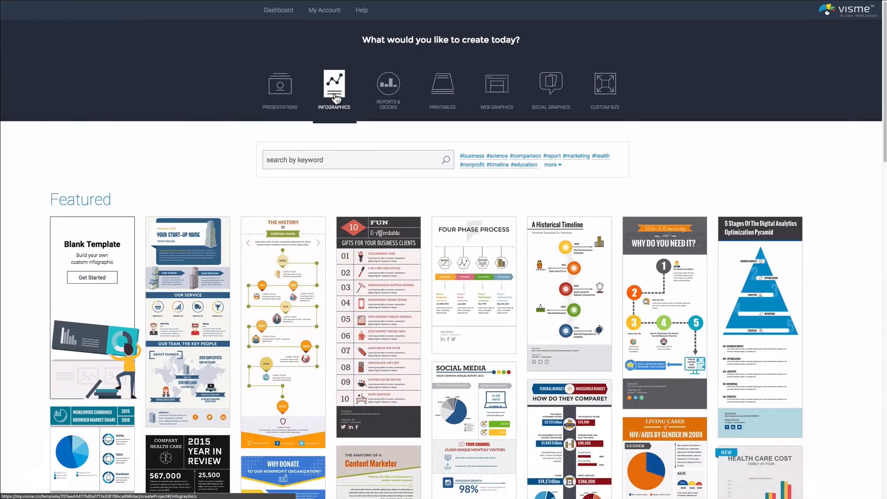
pyautogui.scroll(-3)
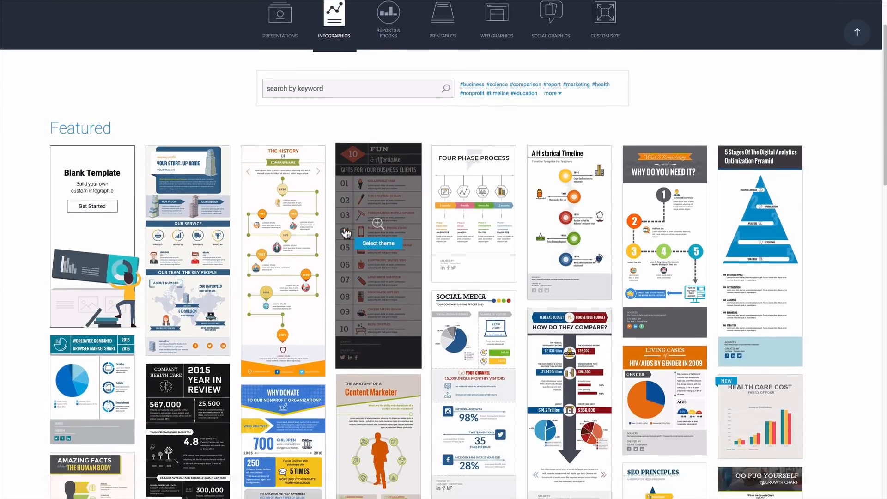
pyautogui.scroll(-3)
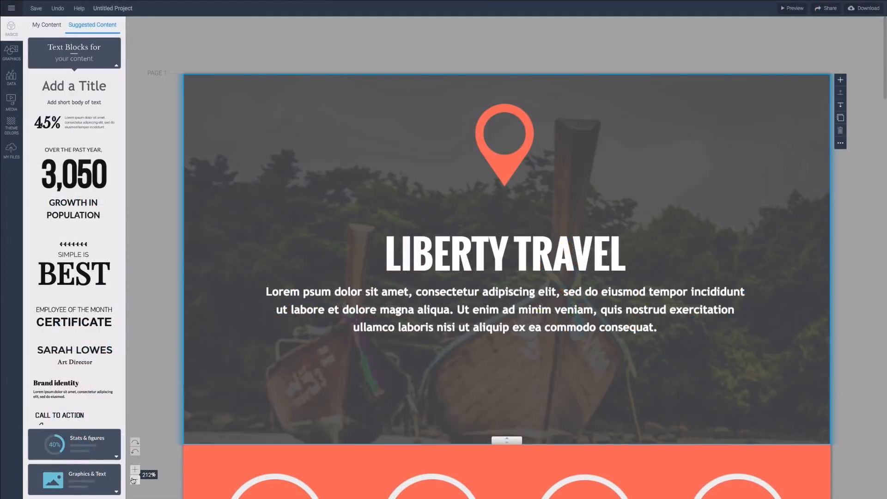
# Zoom out to 50% to see the whole template and show the add-block options beside the second block.
pyautogui.click(134, 480)
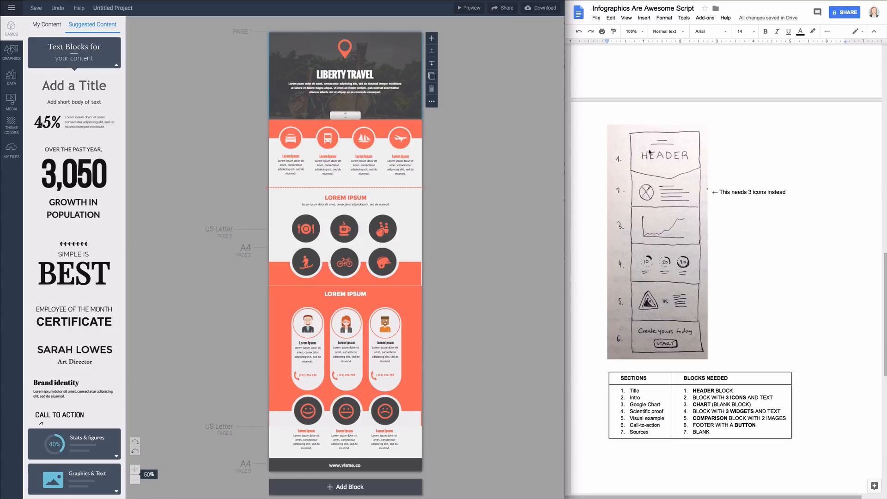
pyautogui.moveTo(362, 115)
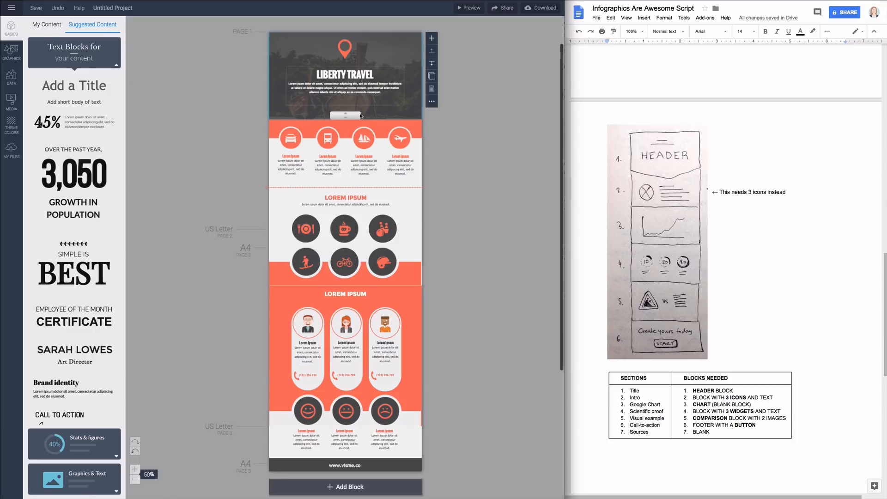
pyautogui.moveTo(358, 134)
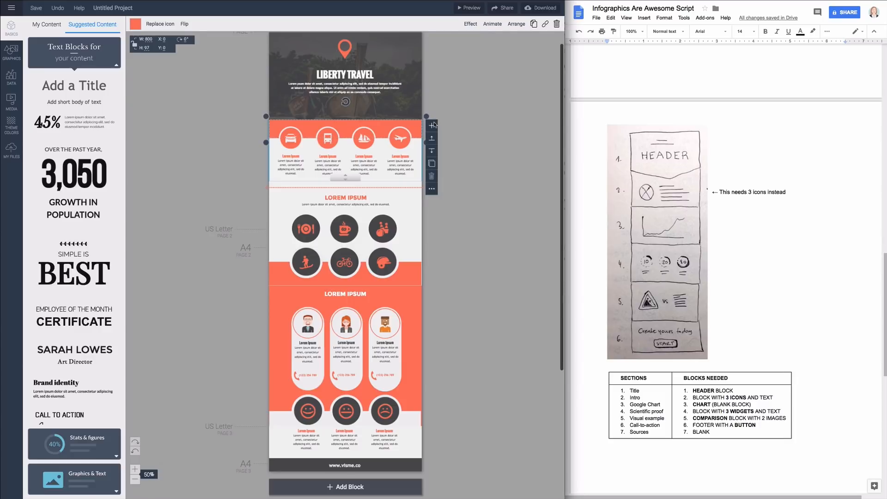
pyautogui.click(431, 124)
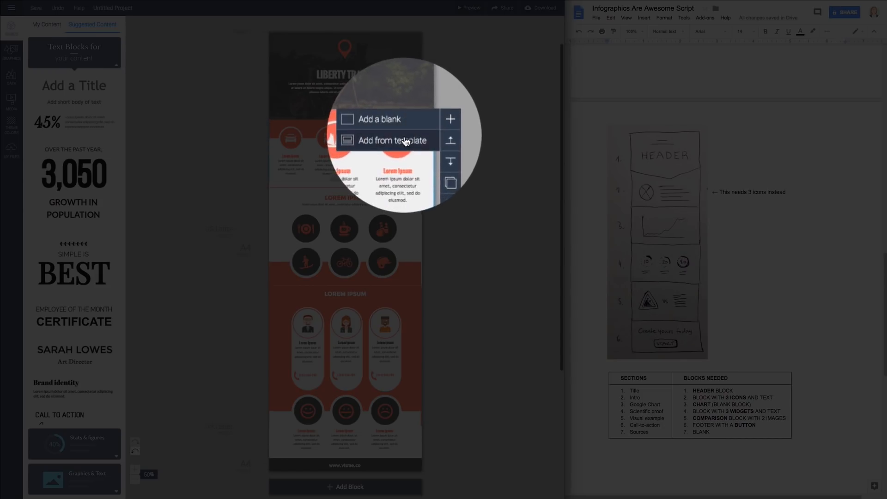
# Insert the Connecting, Focusing and Analyzing icon grid from the Icons & Text block templates.
pyautogui.click(389, 140)
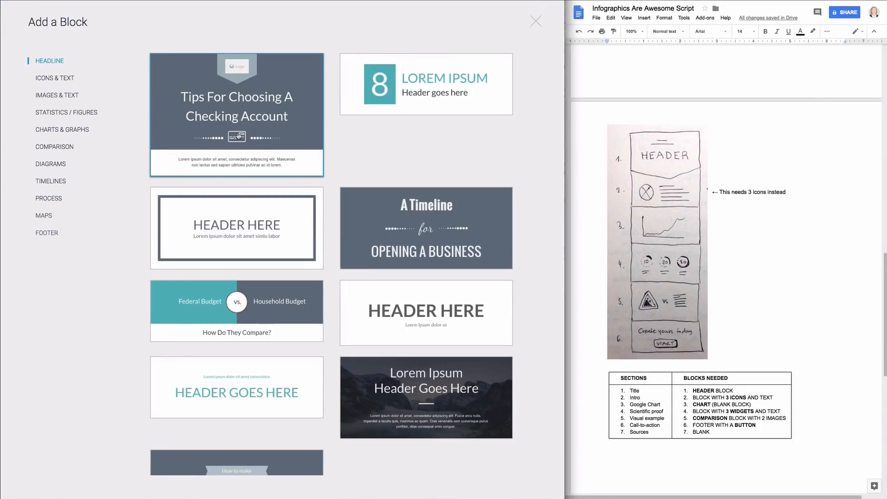
pyautogui.click(54, 78)
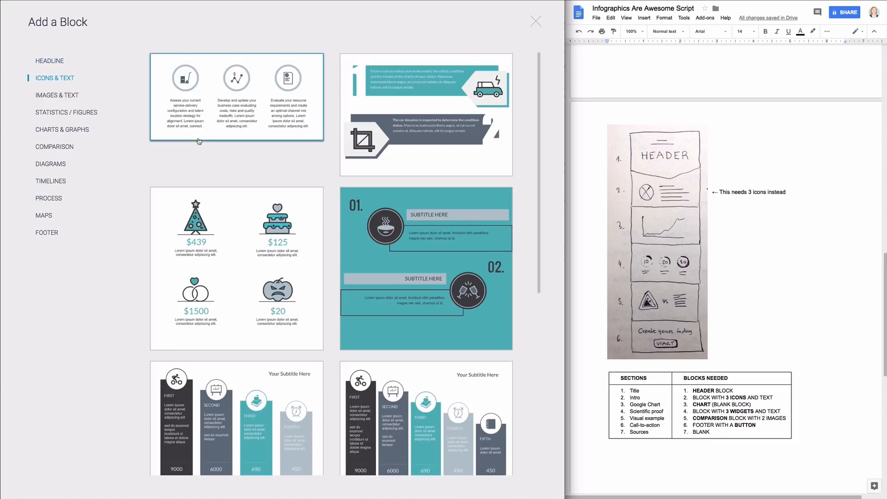
pyautogui.scroll(-3)
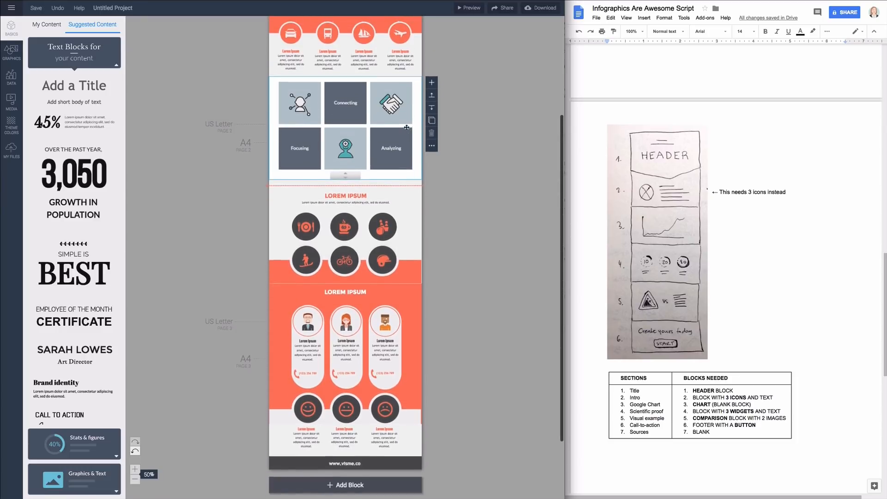
# Remove extra blocks, add a blank block below the grid and a VS comparison block at the end.
pyautogui.scroll(-3)
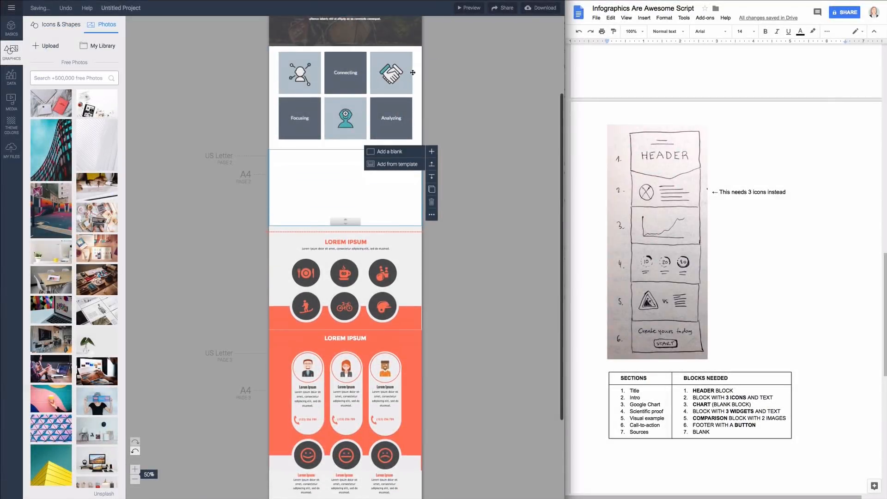
pyautogui.scroll(-3)
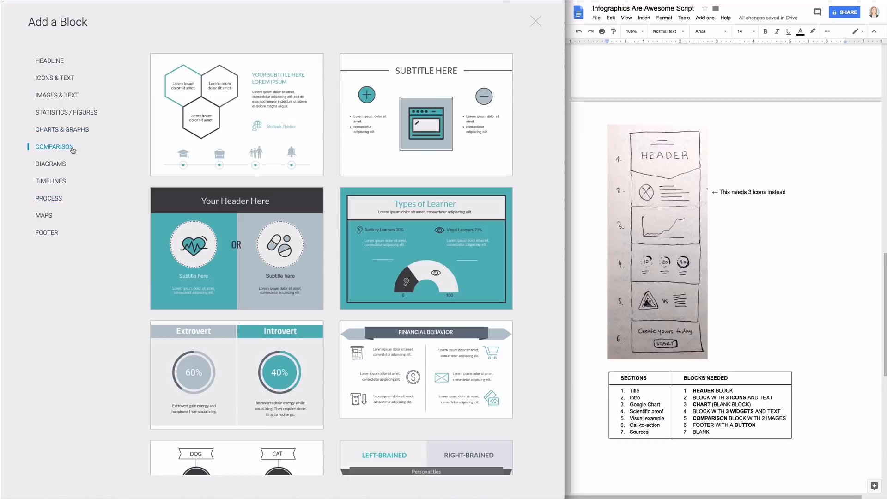
pyautogui.scroll(-3)
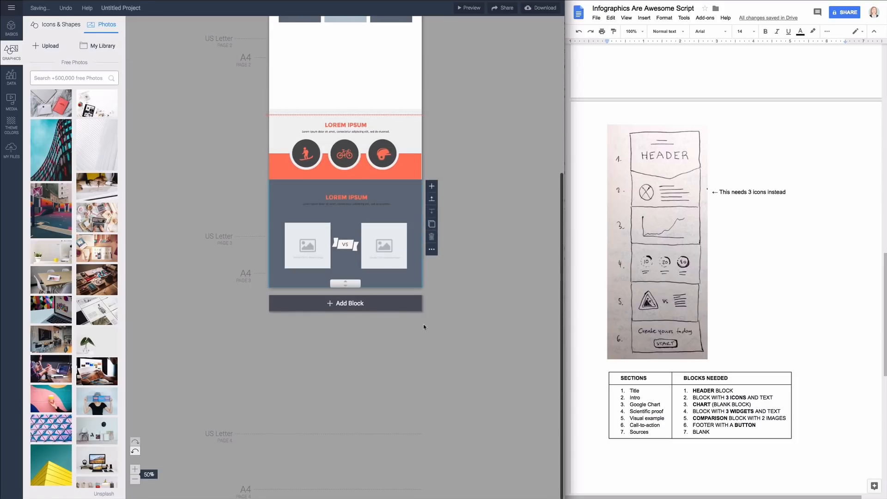
pyautogui.moveTo(430, 303)
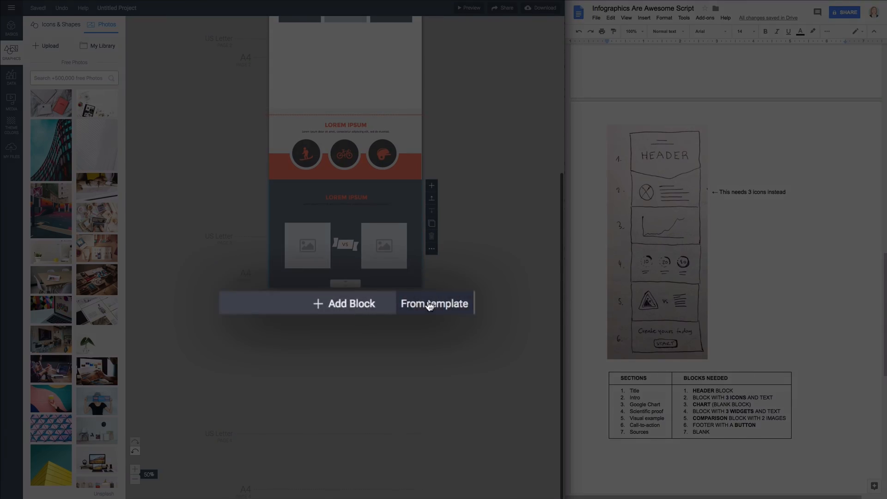
# Insert a footer template block with a Donate Now button.
pyautogui.click(434, 303)
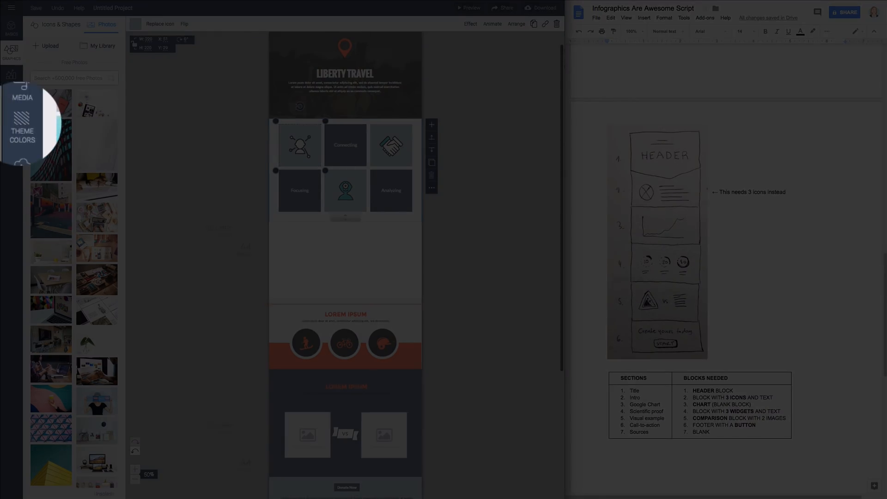
# Fill the top-left icon tile with the brand dark pink FF625F.
pyautogui.click(12, 131)
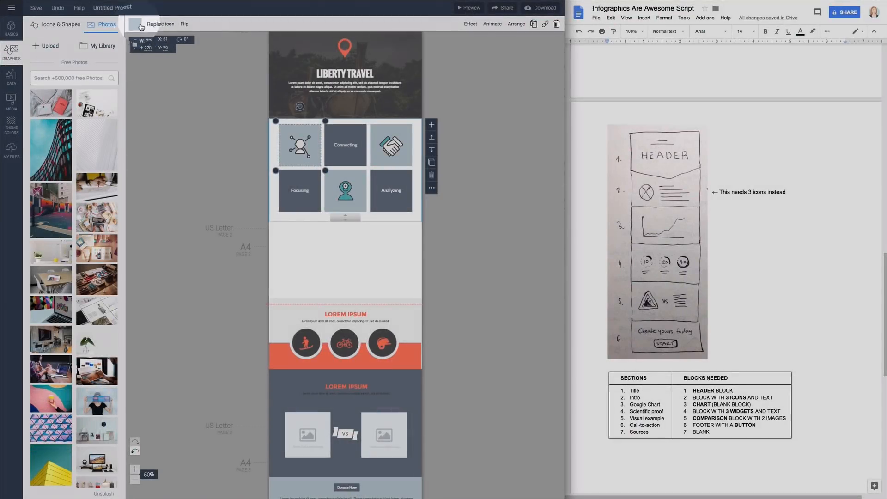
pyautogui.click(138, 24)
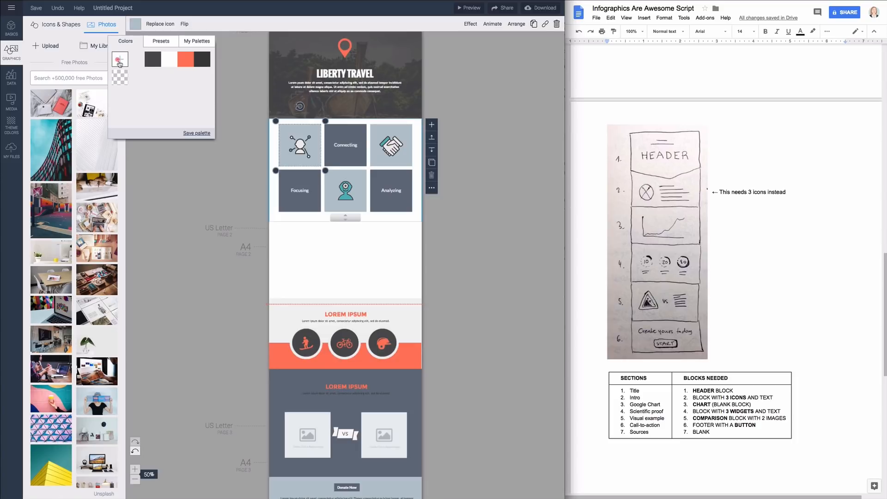
pyautogui.click(118, 59)
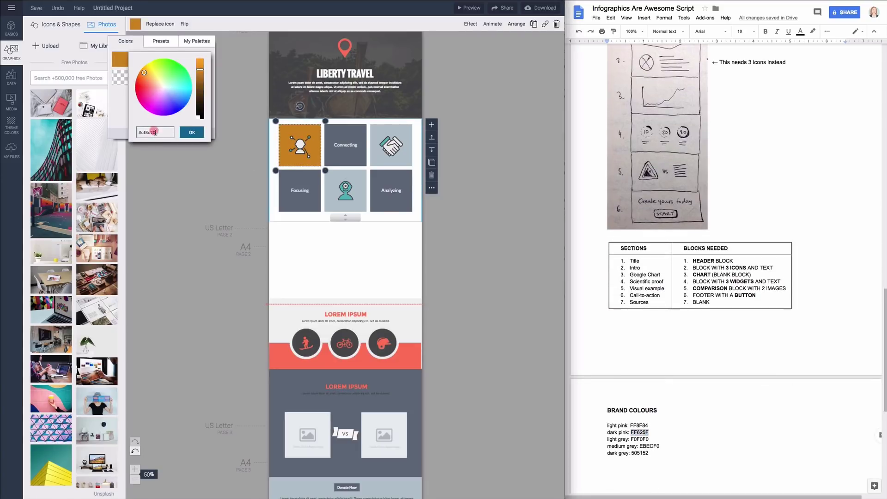
pyautogui.click(191, 132)
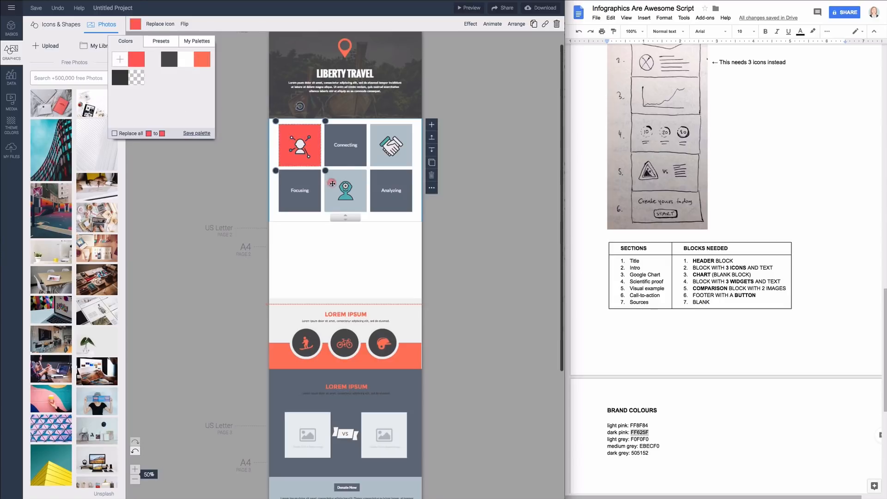
pyautogui.click(345, 191)
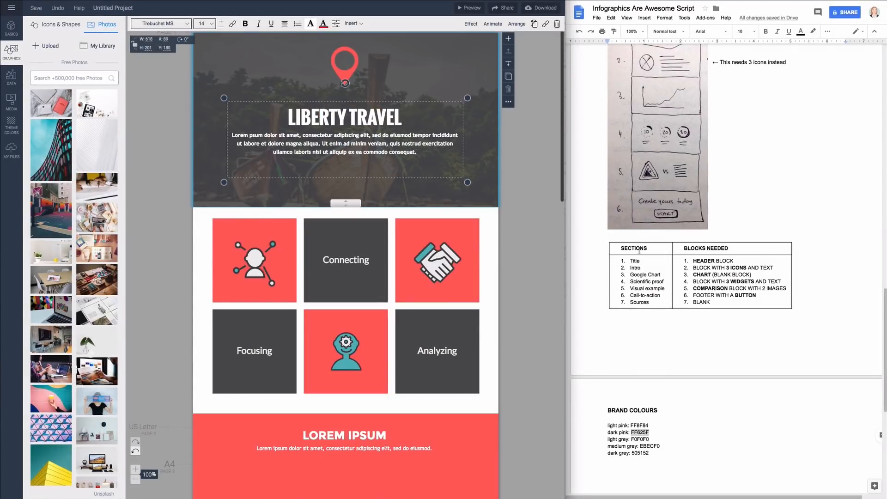
# Scroll to the header and edit the 'Infographics Are Awesome' title's text settings.
pyautogui.scroll(-3)
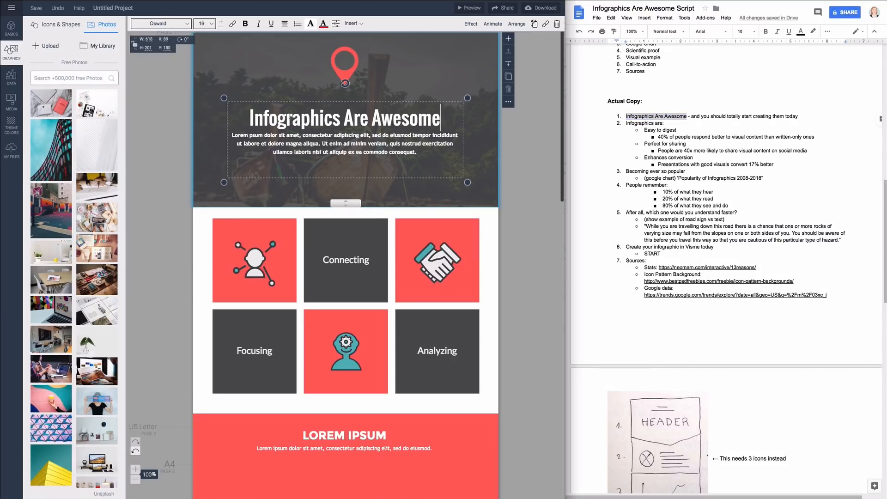
pyautogui.moveTo(335, 23)
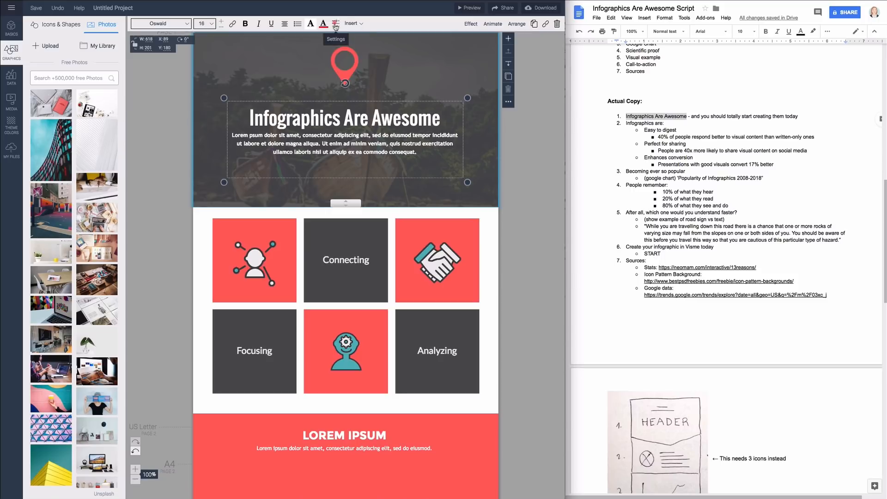
pyautogui.click(323, 24)
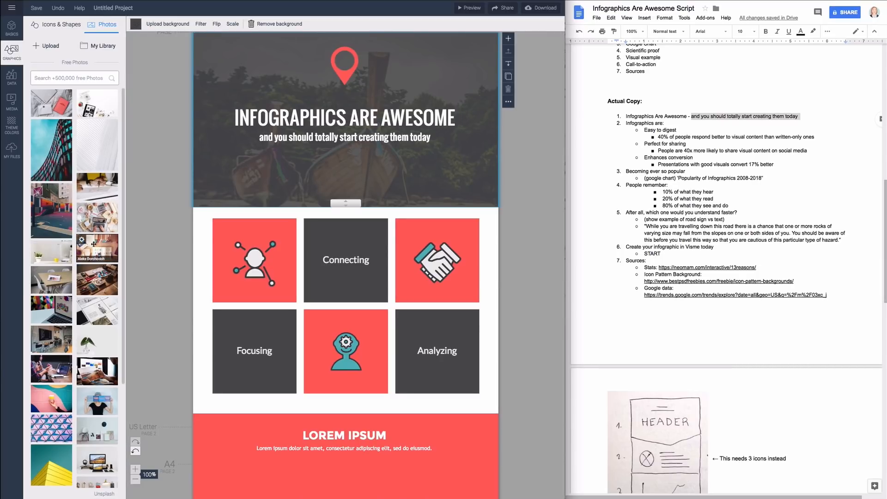
# Upload icon_back.jpg as the header background and swap the location pin for a chart icon.
pyautogui.click(81, 240)
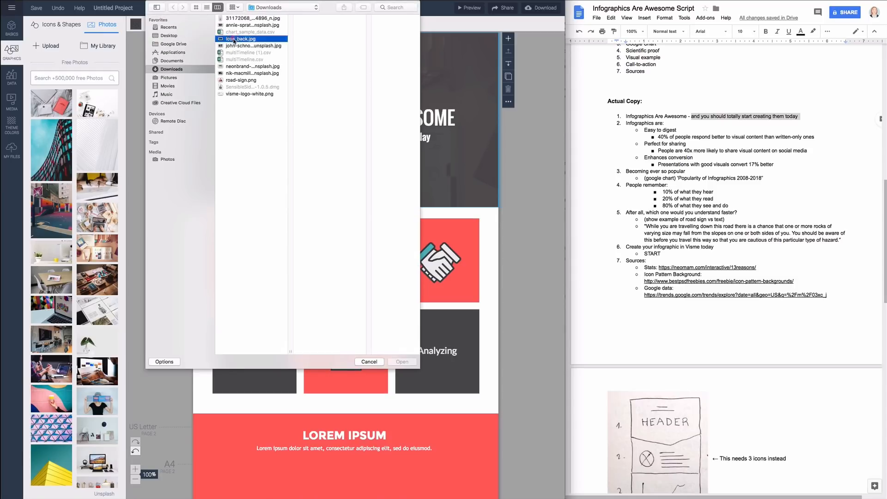
pyautogui.click(402, 361)
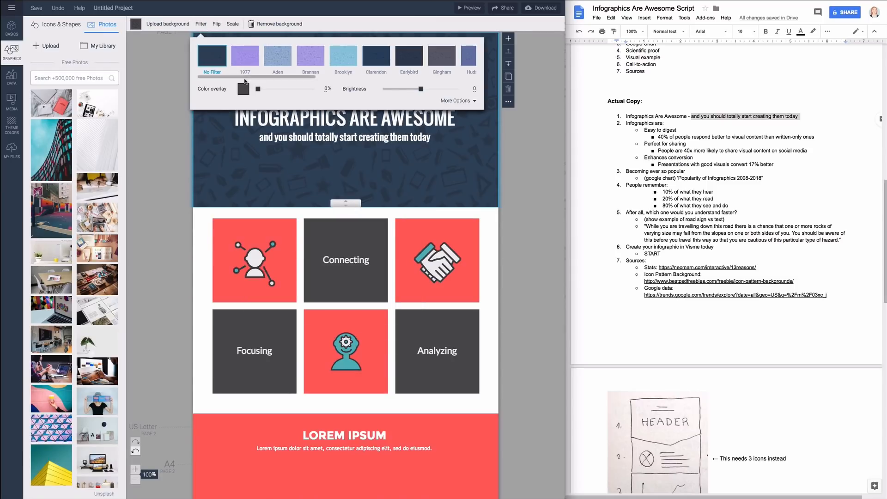
pyautogui.click(455, 100)
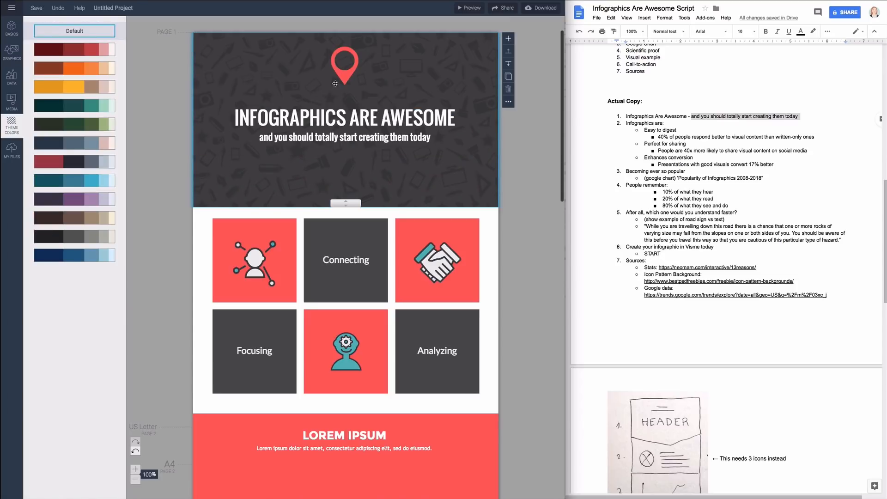
pyautogui.click(345, 64)
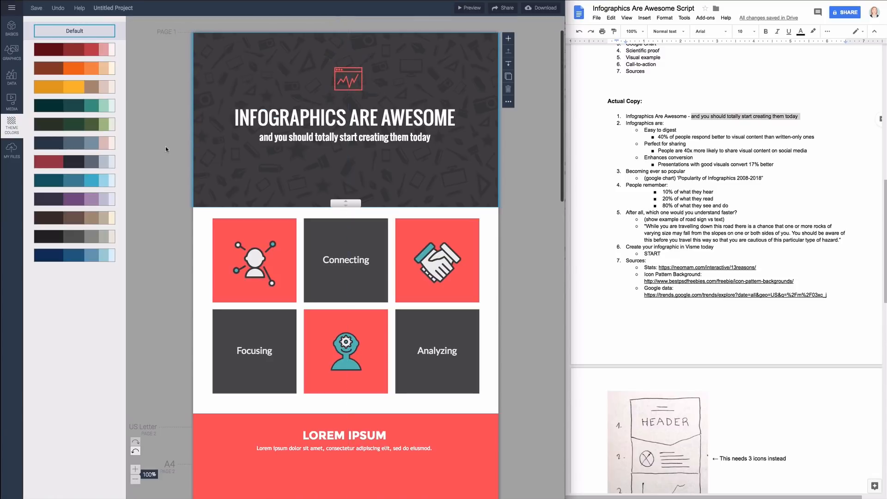
pyautogui.click(254, 259)
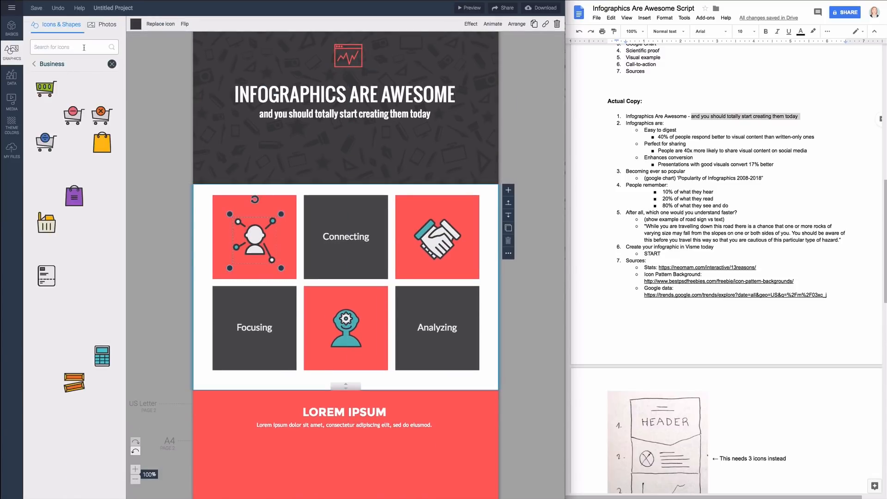
# Search icons with 'eat' for a red tile and copy the 40% statistic from the script.
pyautogui.write('eat')
pyautogui.write('EASY TO DIGEST')
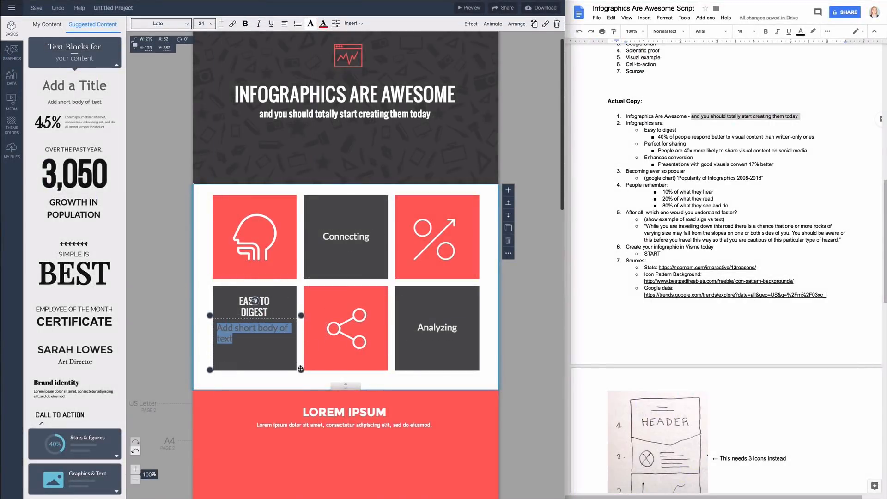
pyautogui.click(168, 24)
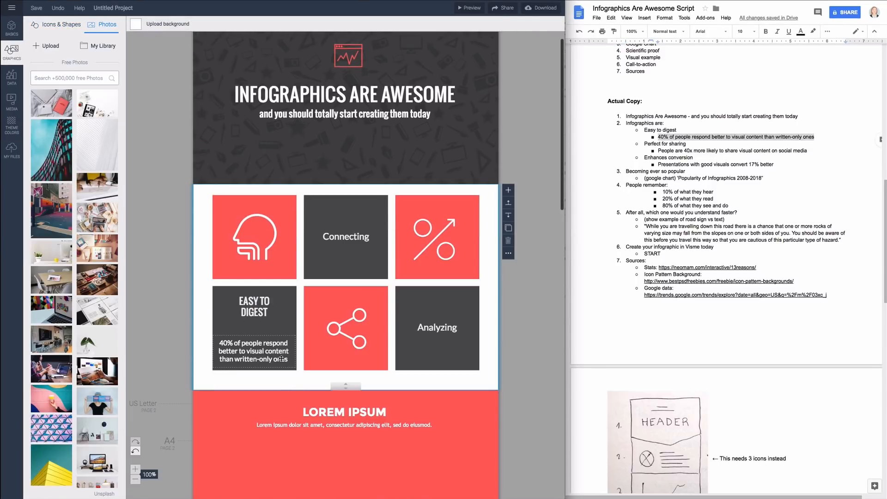
pyautogui.click(24, 163)
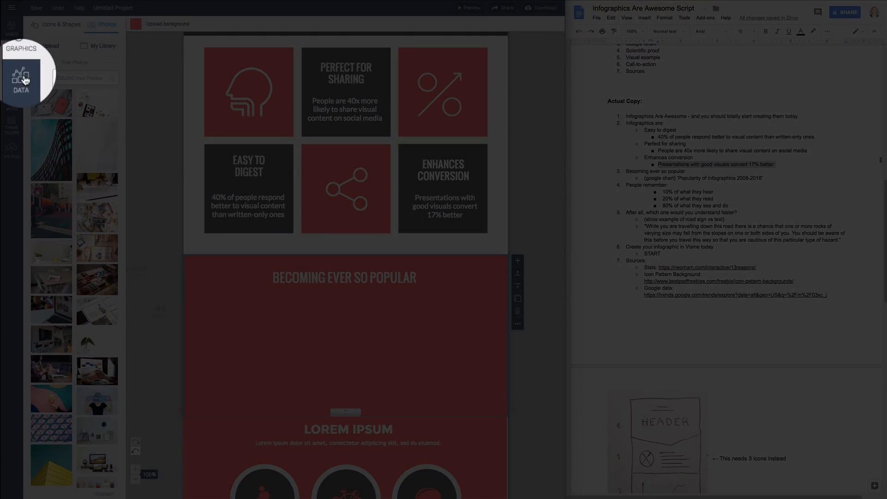
# Start a line chart in the Graph Engine and import the monthly searches spreadsheet.
pyautogui.click(11, 76)
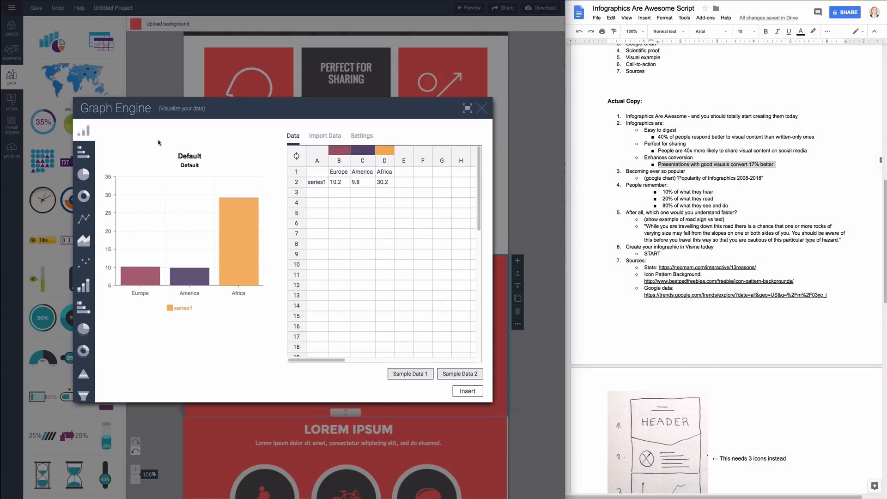
pyautogui.click(83, 173)
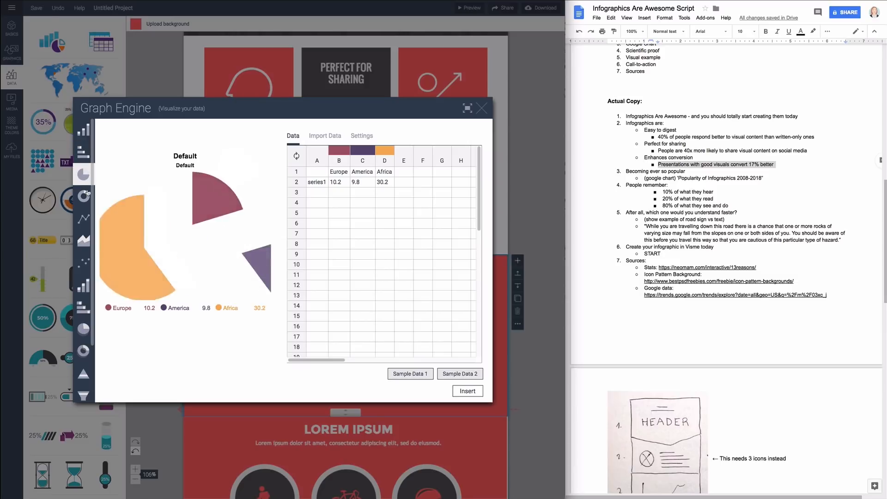
pyautogui.click(83, 218)
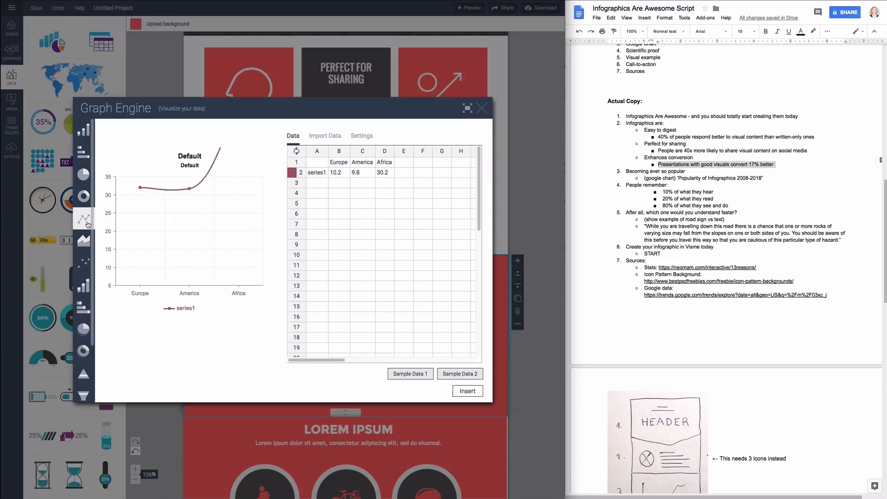
pyautogui.click(325, 135)
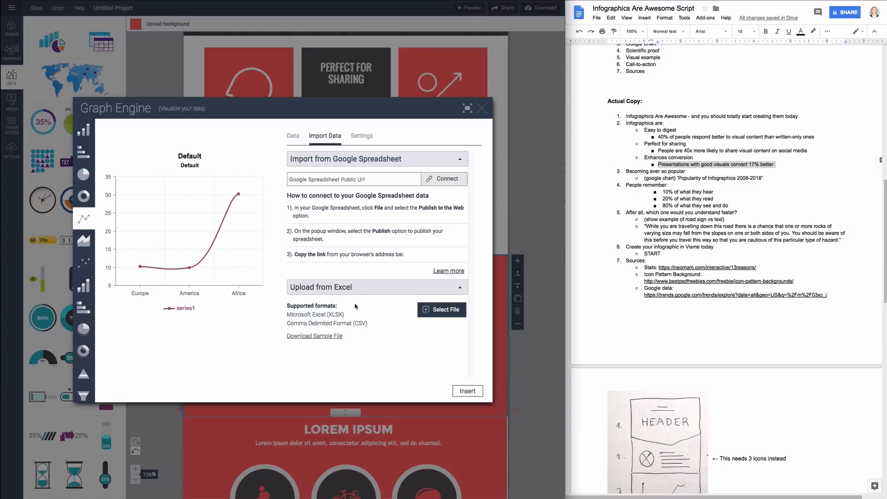
pyautogui.click(441, 310)
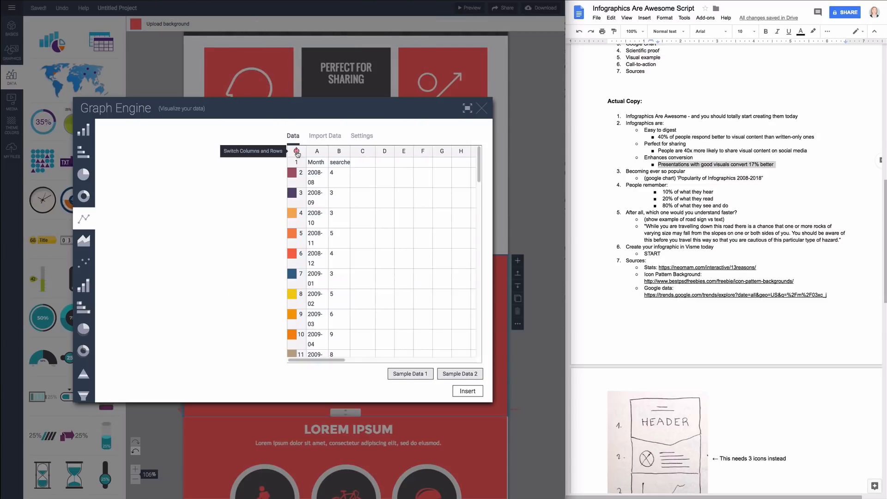
# Swap rows and columns, turn off chart animation, and make the searches line white.
pyautogui.click(297, 152)
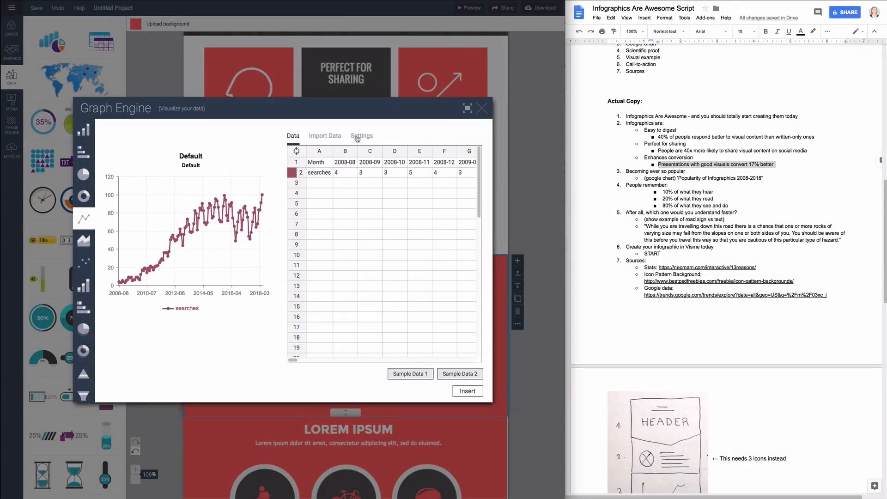
pyautogui.click(361, 135)
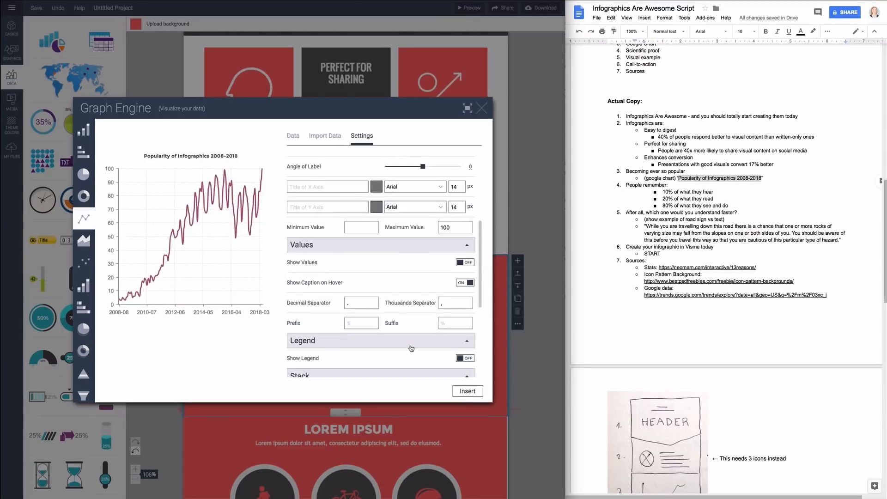
pyautogui.scroll(-3)
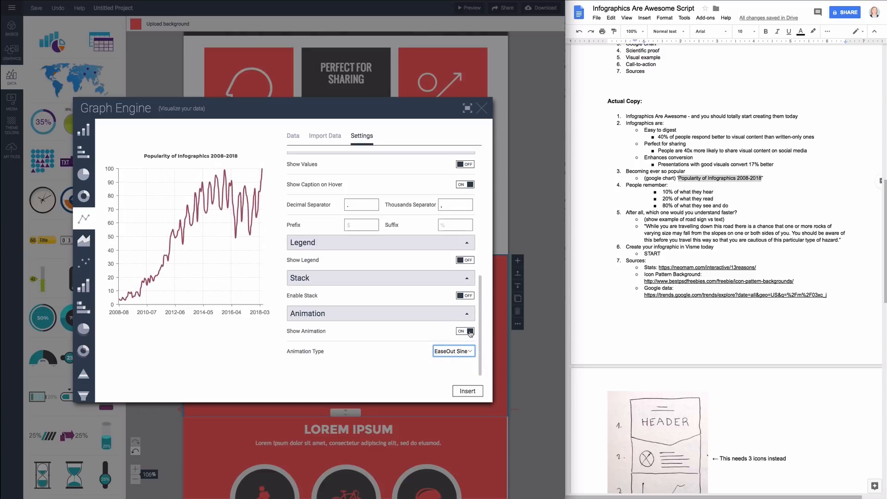
pyautogui.click(465, 331)
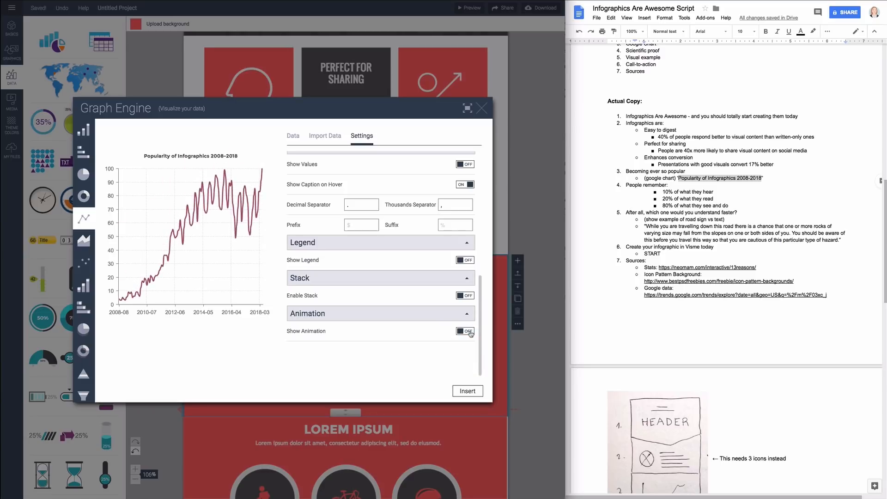
pyautogui.click(293, 135)
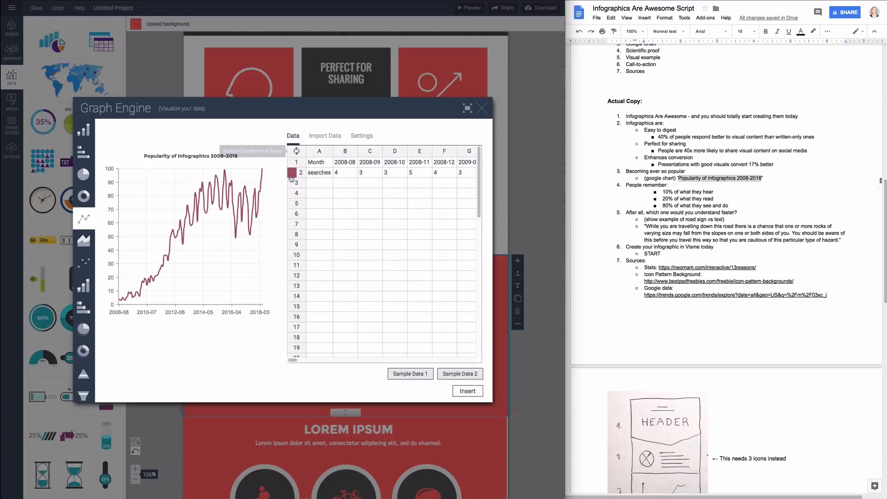
pyautogui.click(291, 173)
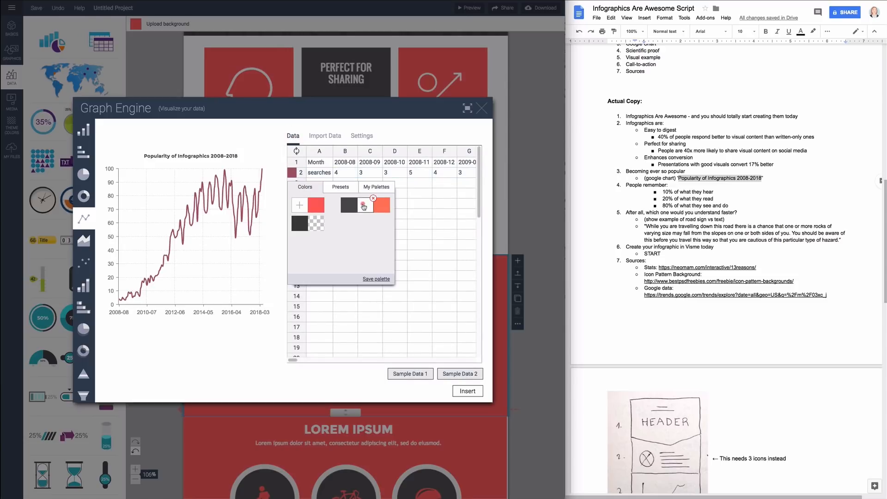
pyautogui.click(467, 391)
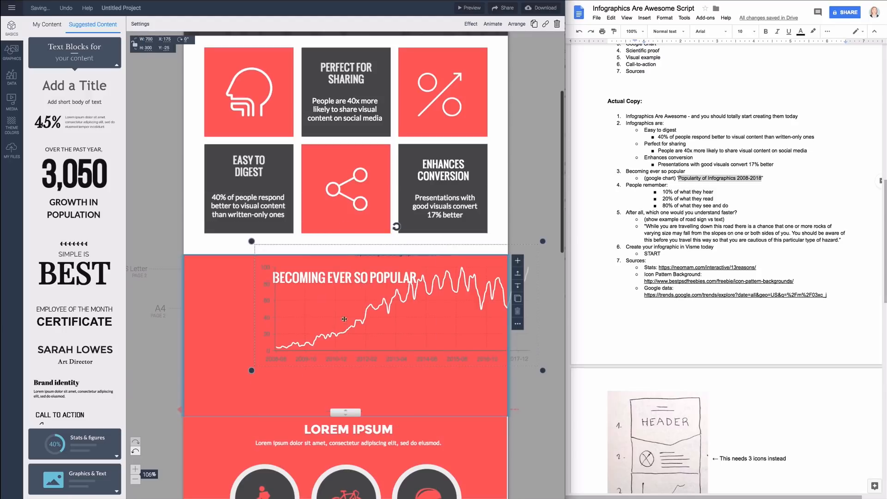
# Place a circular stat widget in the first circle of the People Remember section.
pyautogui.scroll(-3)
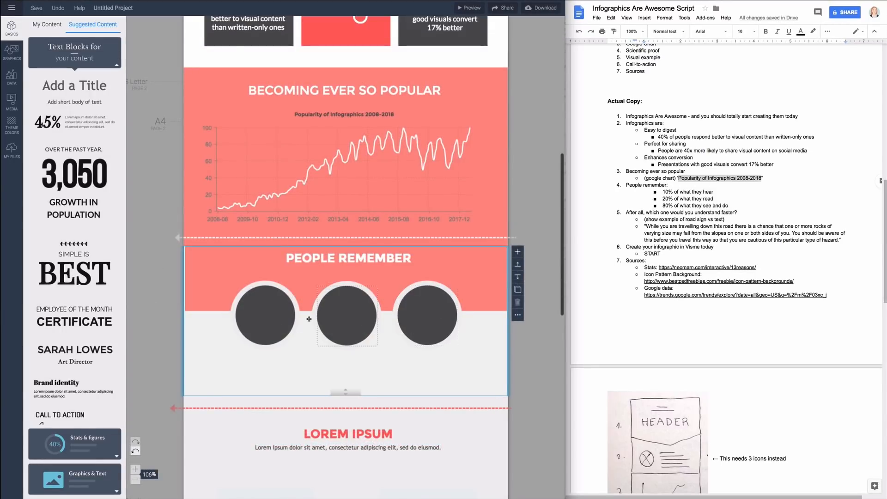
pyautogui.click(264, 316)
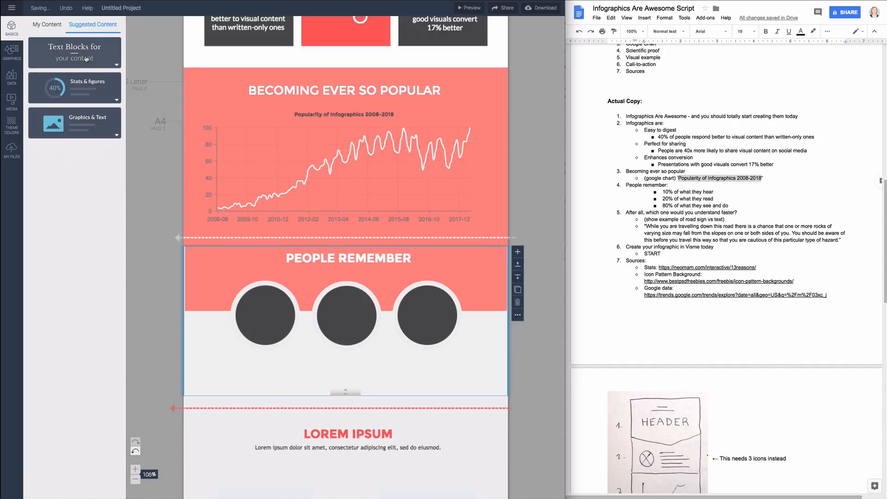
pyautogui.click(74, 87)
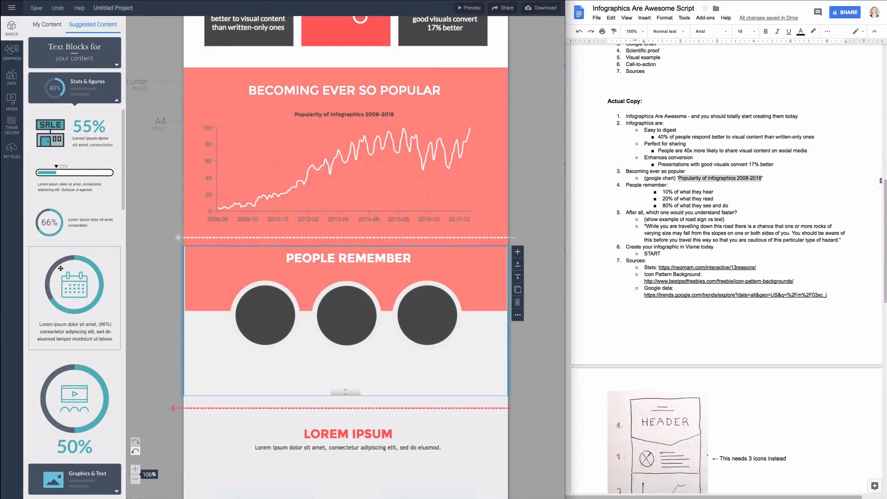
pyautogui.moveTo(73, 282); pyautogui.dragTo(304, 322)
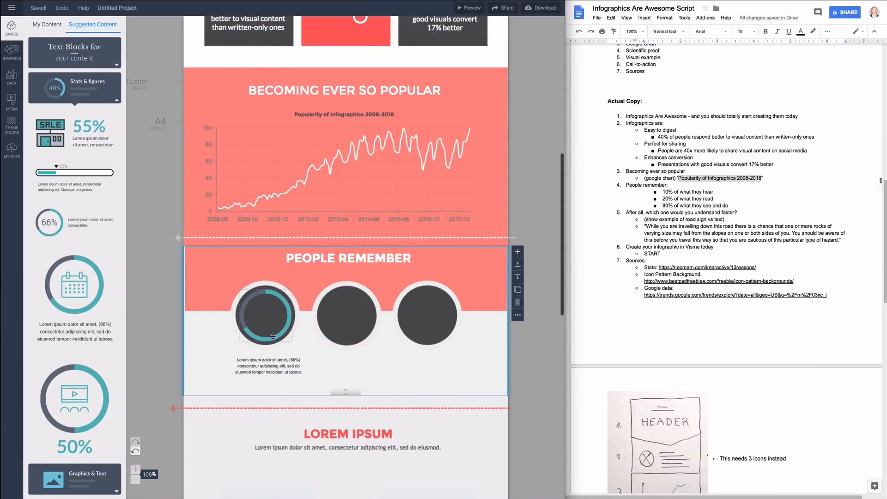
# Show the percentage inside the first ring, make the ring red, and set it to 10%.
pyautogui.click(146, 24)
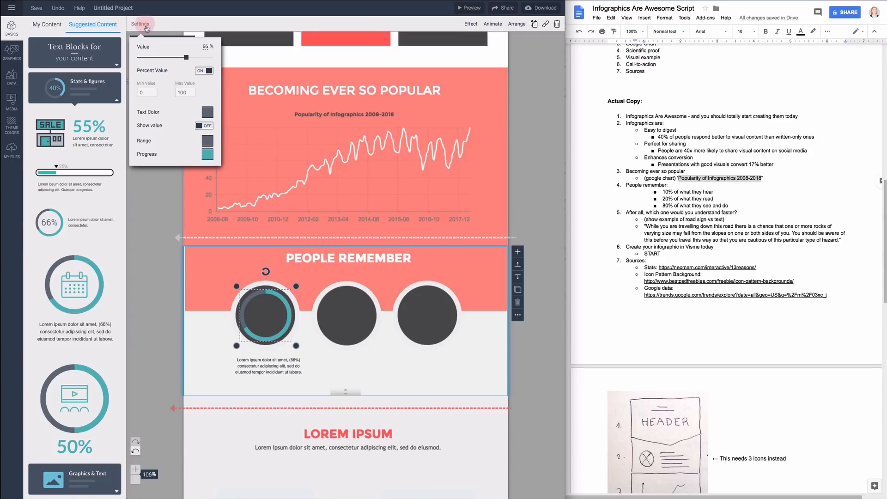
pyautogui.click(206, 112)
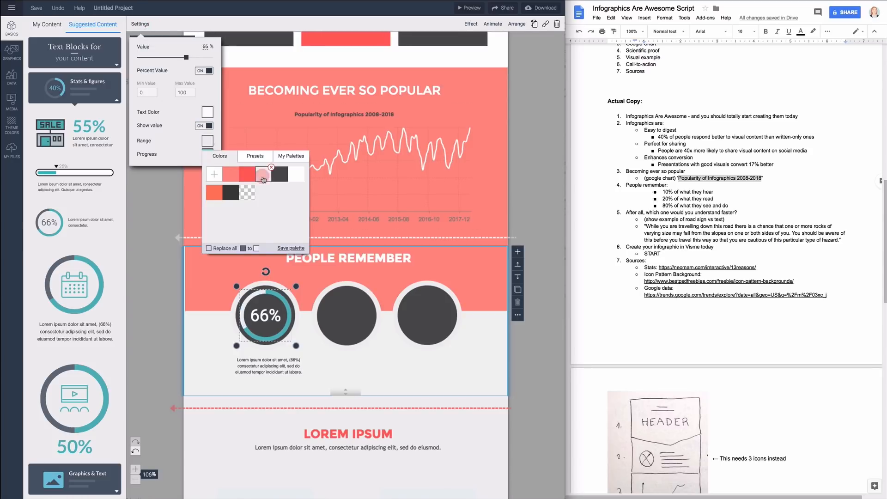
pyautogui.click(261, 175)
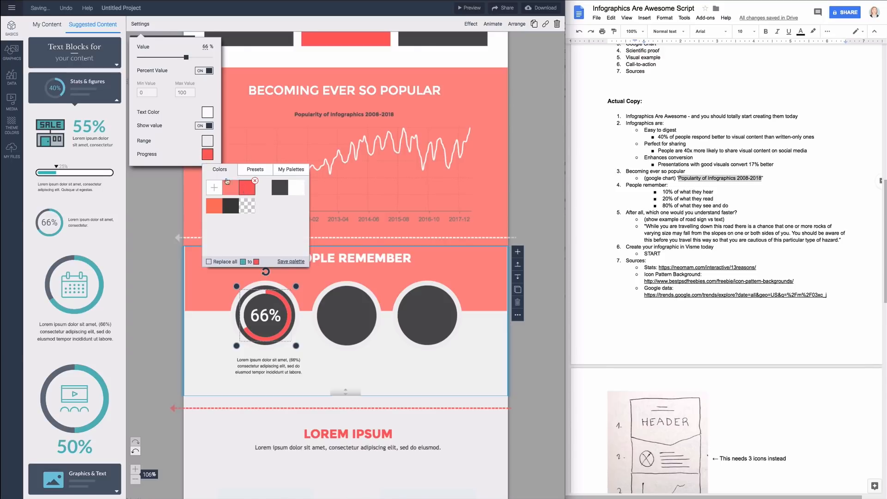
pyautogui.moveTo(184, 56); pyautogui.dragTo(148, 56)
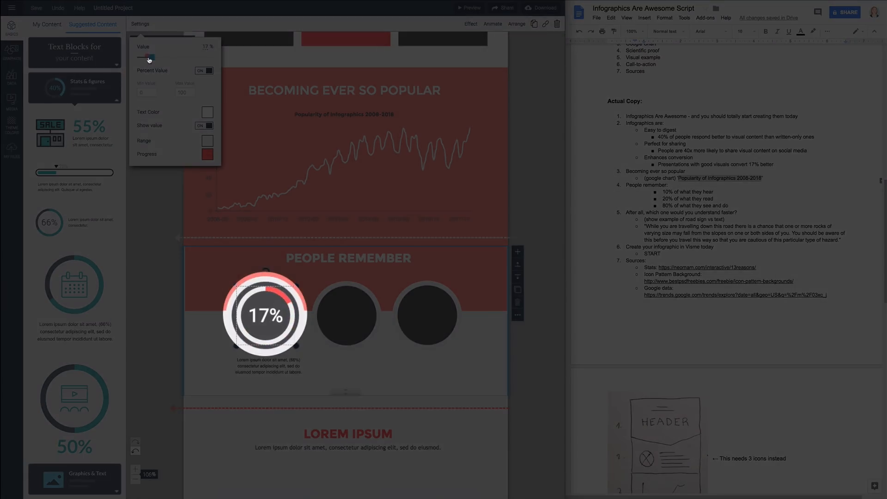
pyautogui.moveTo(148, 58); pyautogui.dragTo(142, 57)
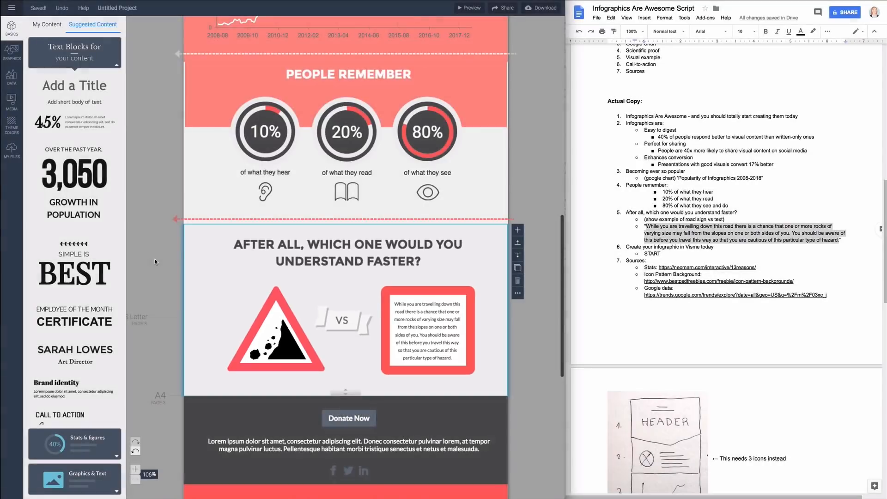
# Add a square shape with a thicker, rounded red border.
pyautogui.click(11, 55)
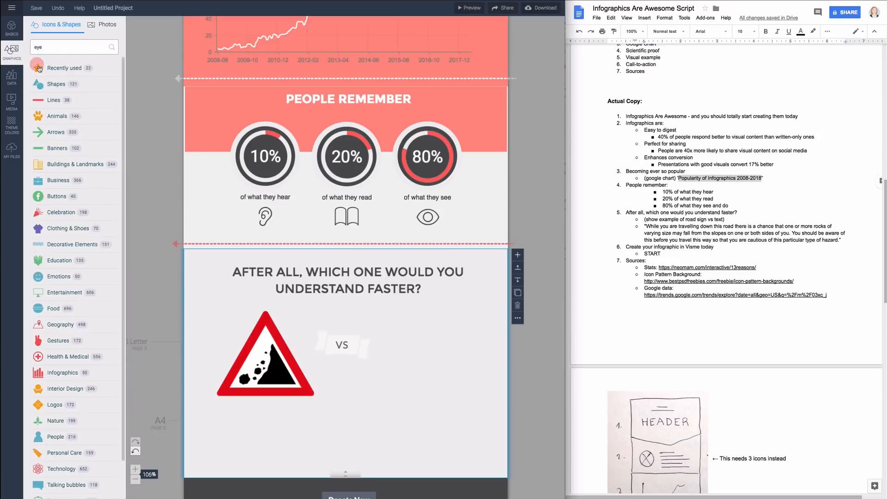
pyautogui.click(56, 84)
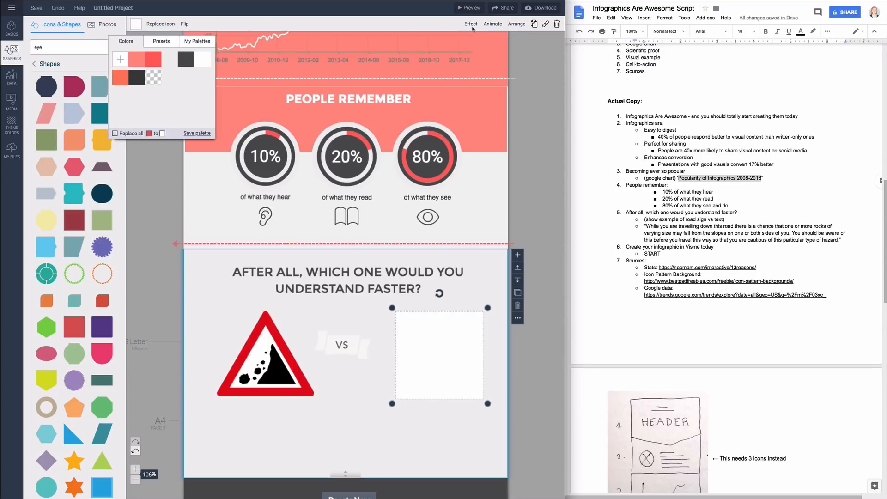
pyautogui.click(471, 24)
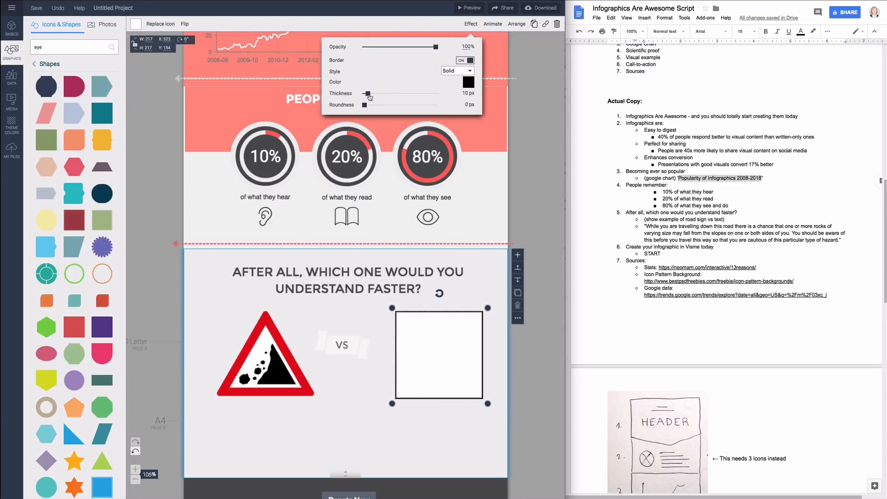
pyautogui.moveTo(366, 105); pyautogui.dragTo(373, 105)
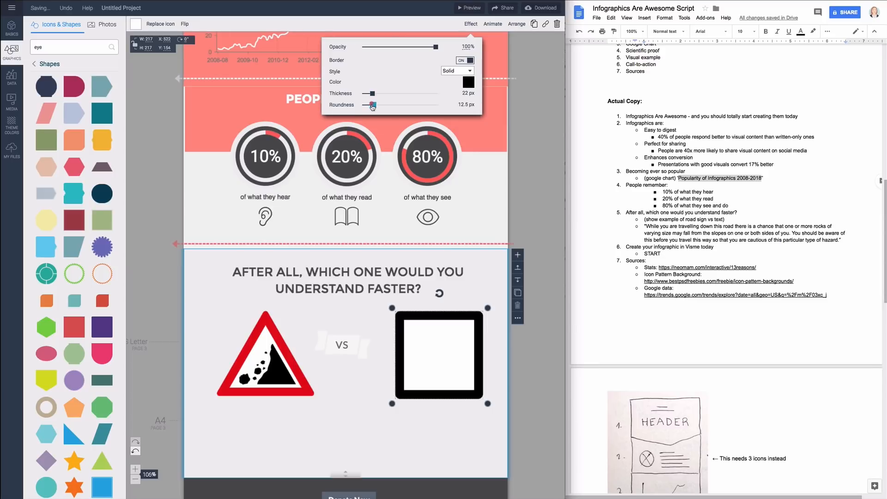
pyautogui.moveTo(371, 105); pyautogui.dragTo(375, 105)
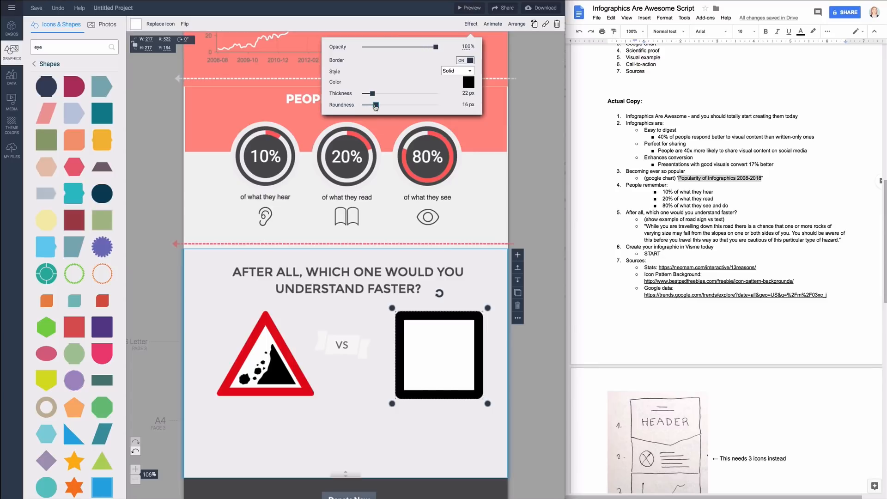
pyautogui.click(468, 81)
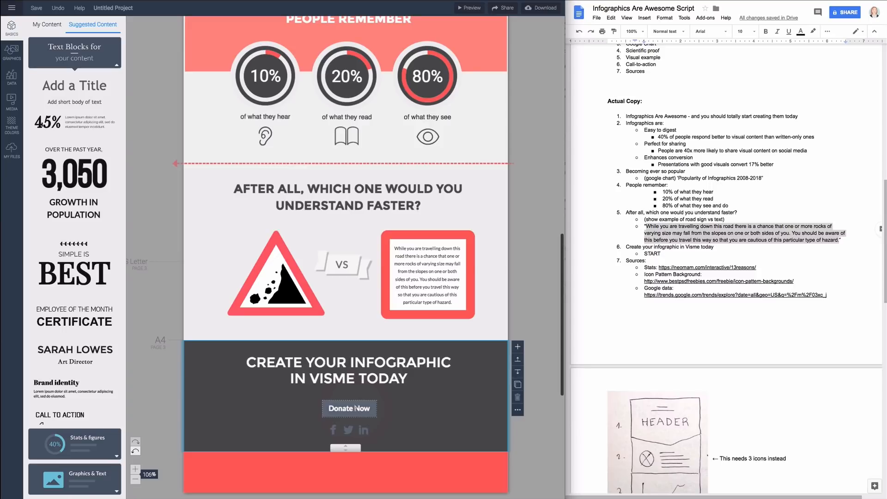
# Give the Donate Now button a border with slightly rounded corners.
pyautogui.click(348, 409)
pyautogui.write('START')
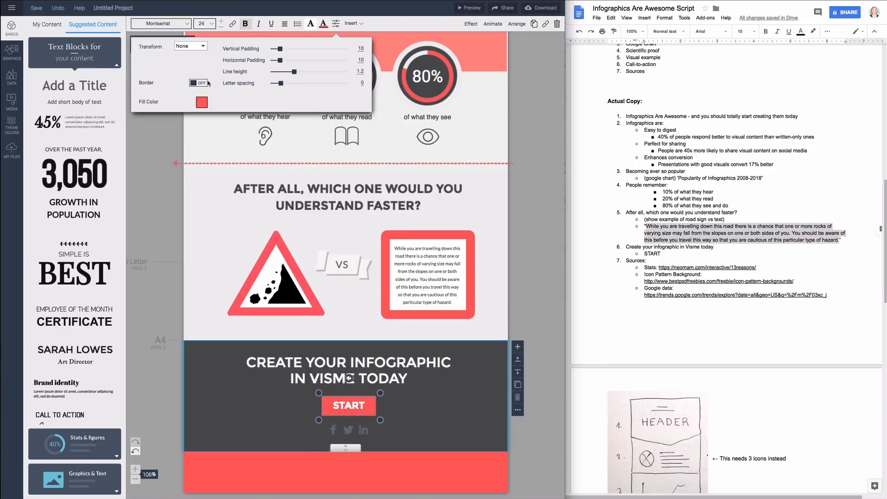
pyautogui.click(198, 83)
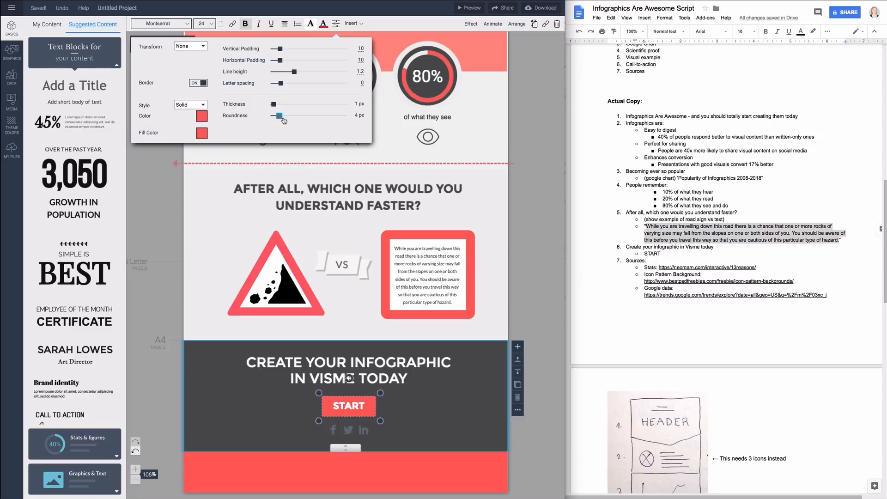
pyautogui.moveTo(278, 116); pyautogui.dragTo(290, 116)
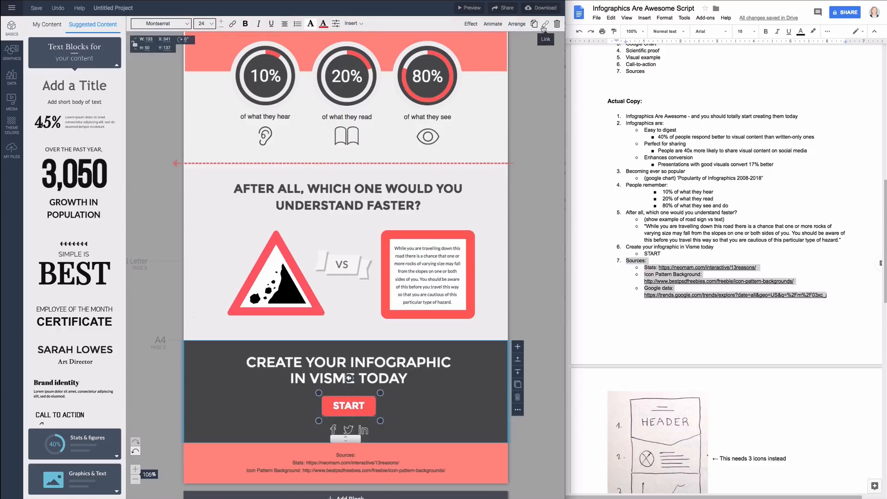
pyautogui.click(545, 24)
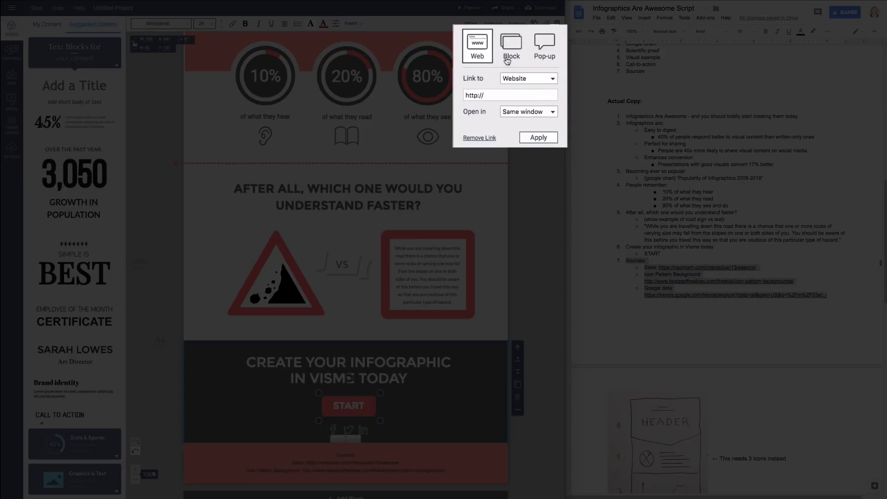
pyautogui.click(511, 44)
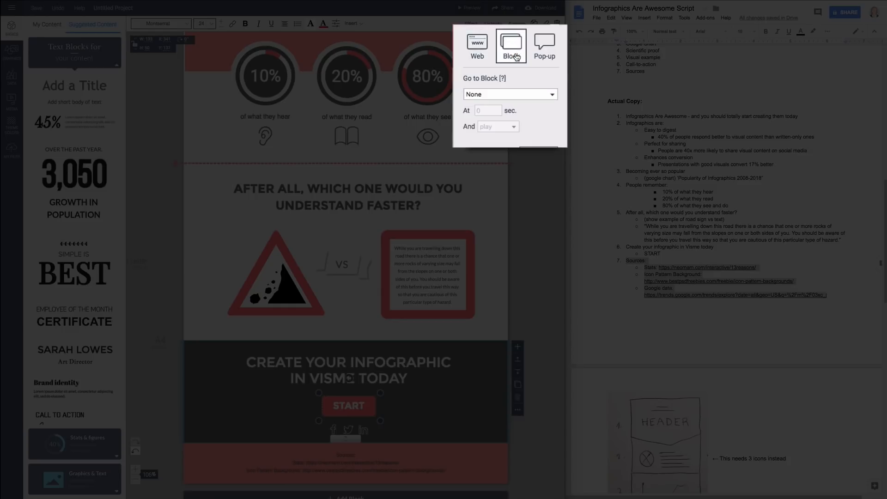
pyautogui.click(544, 44)
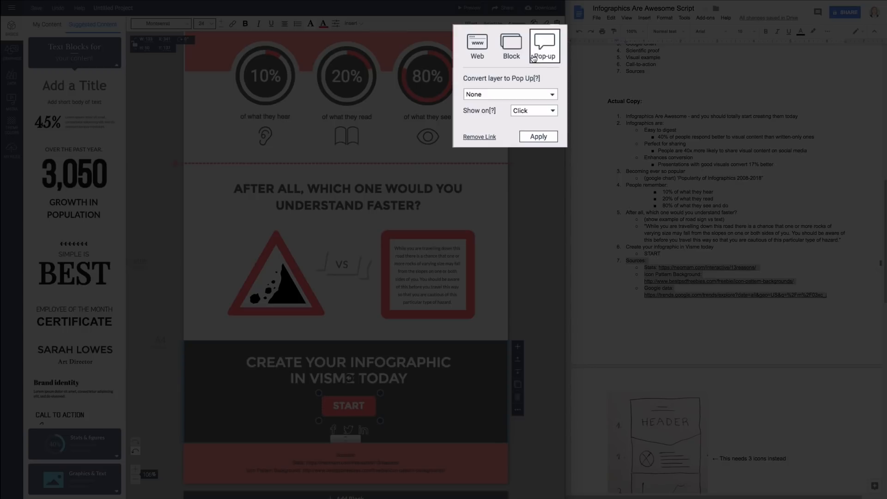
pyautogui.click(476, 45)
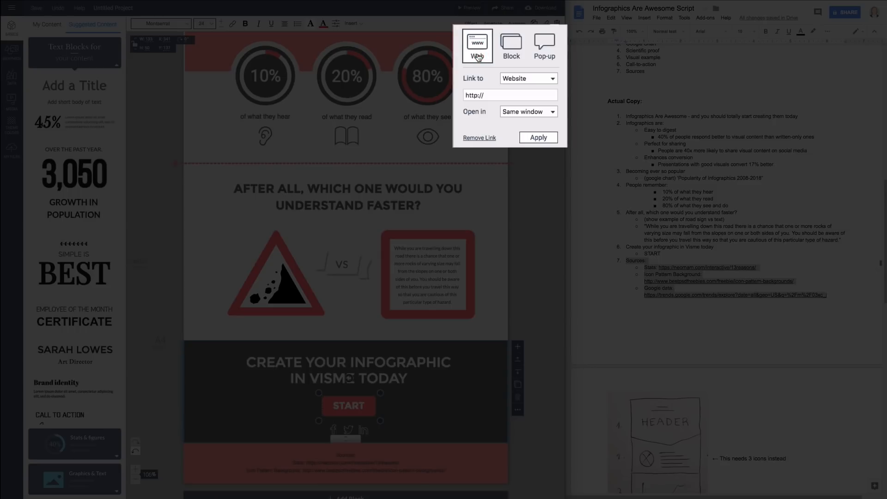
pyautogui.click(510, 94)
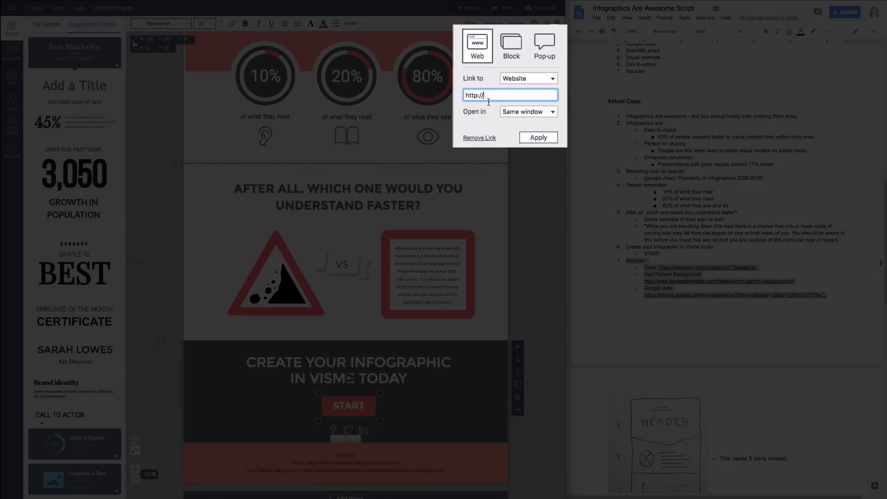
pyautogui.click(528, 111)
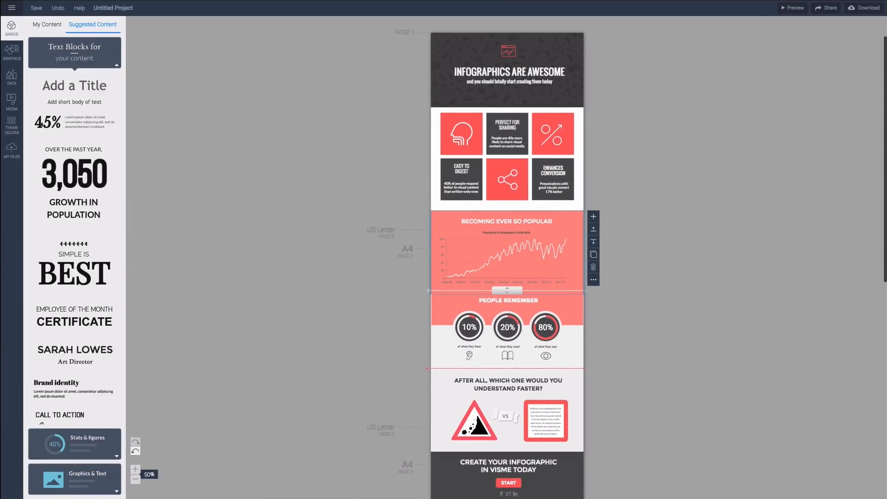
# Publish the infographic to the web, review private sharing, and close the sharing options.
pyautogui.click(828, 8)
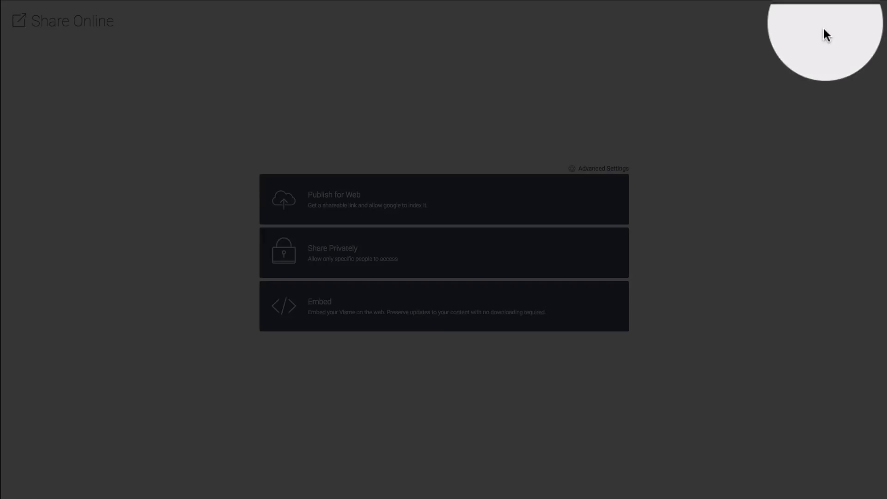
pyautogui.click(334, 199)
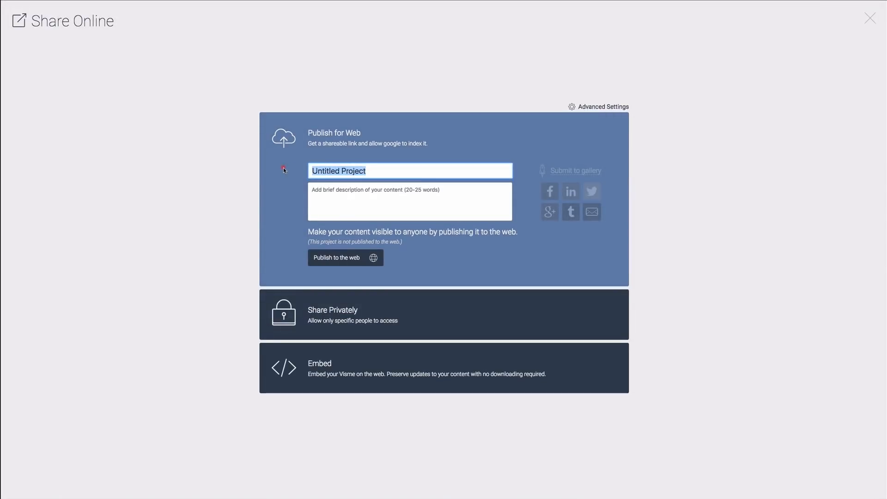
pyautogui.click(345, 258)
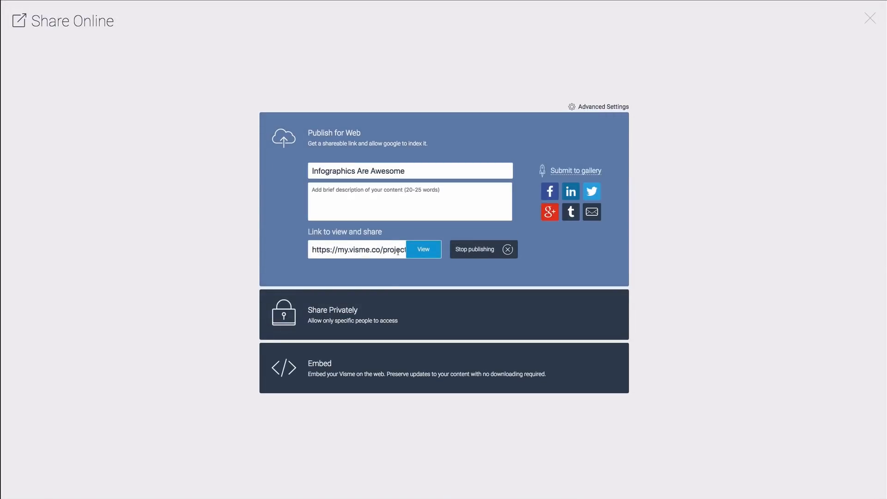
pyautogui.click(333, 310)
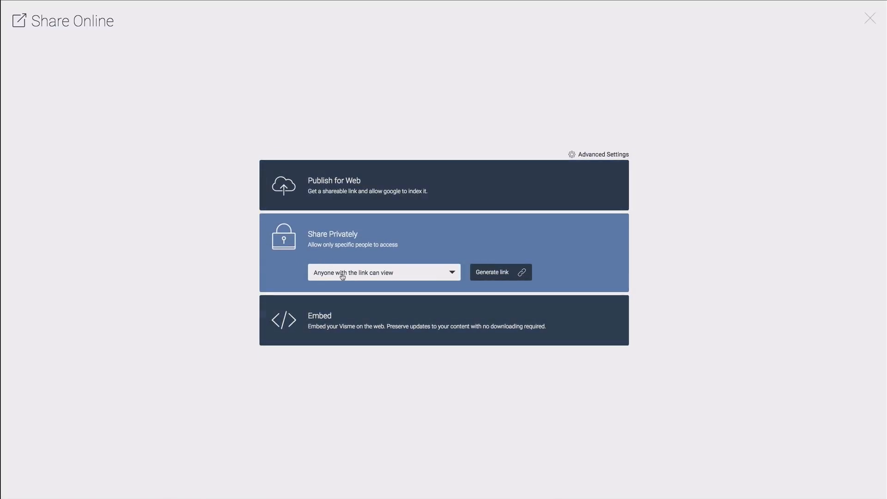
pyautogui.moveTo(340, 300)
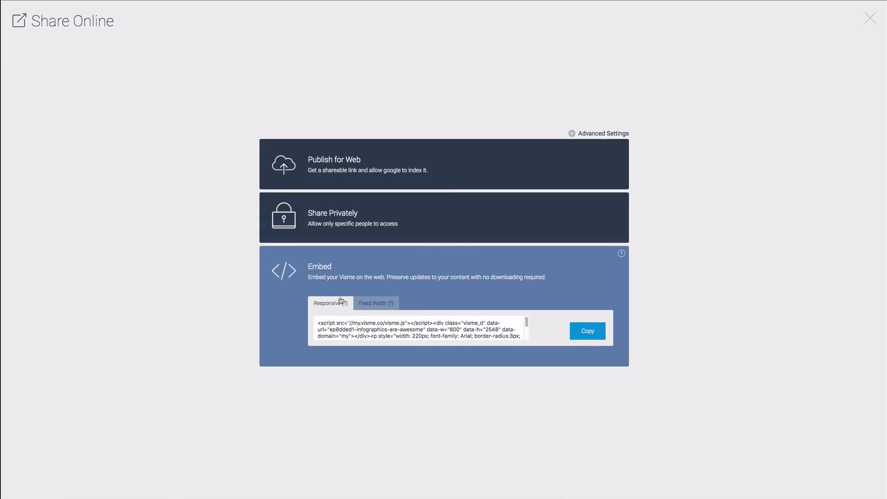
pyautogui.click(868, 17)
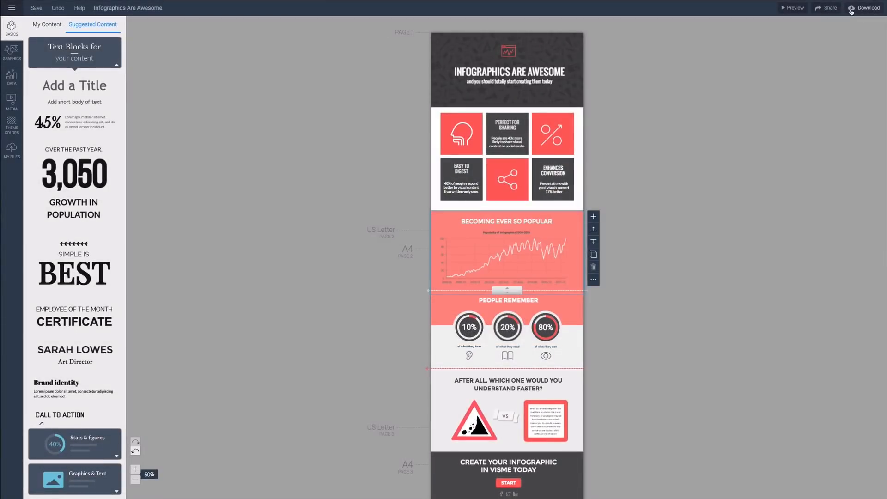
# Download the infographic as an image file.
pyautogui.click(865, 8)
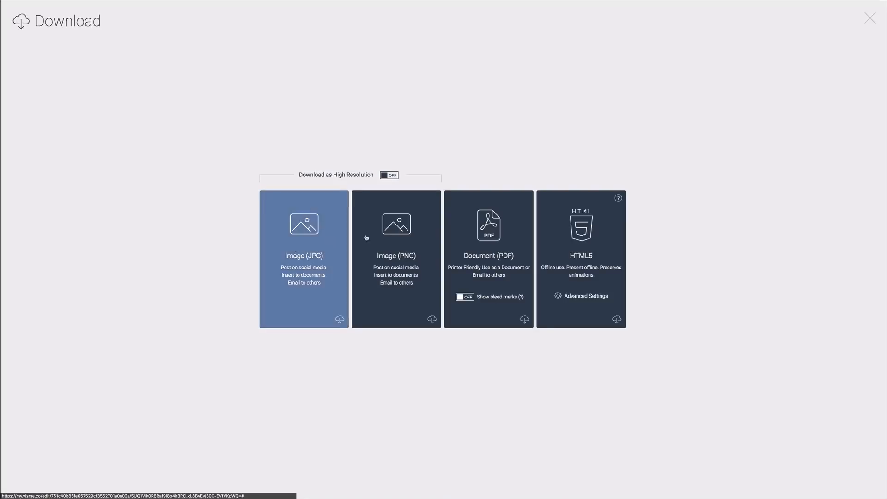
pyautogui.click(388, 175)
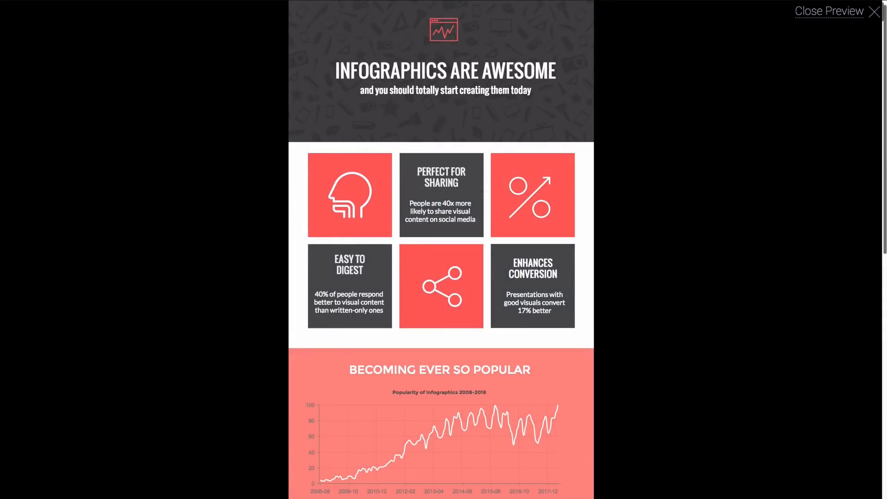
pyautogui.scroll(-3)
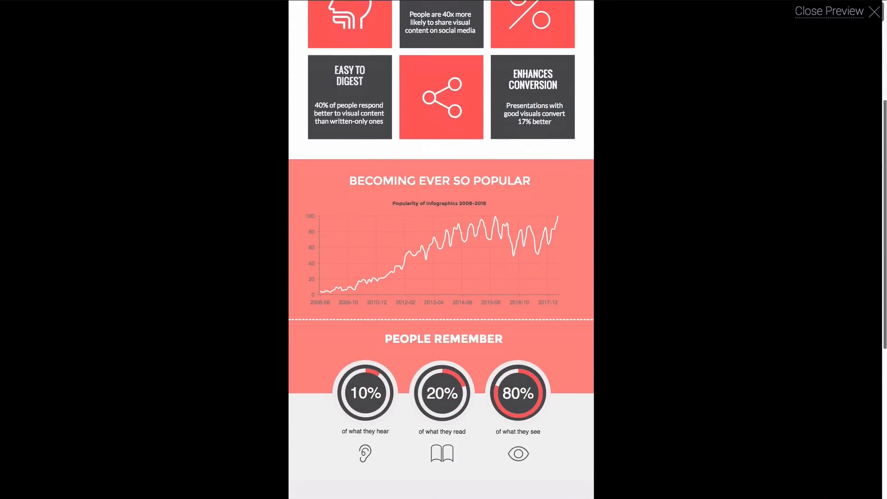
pyautogui.scroll(-3)
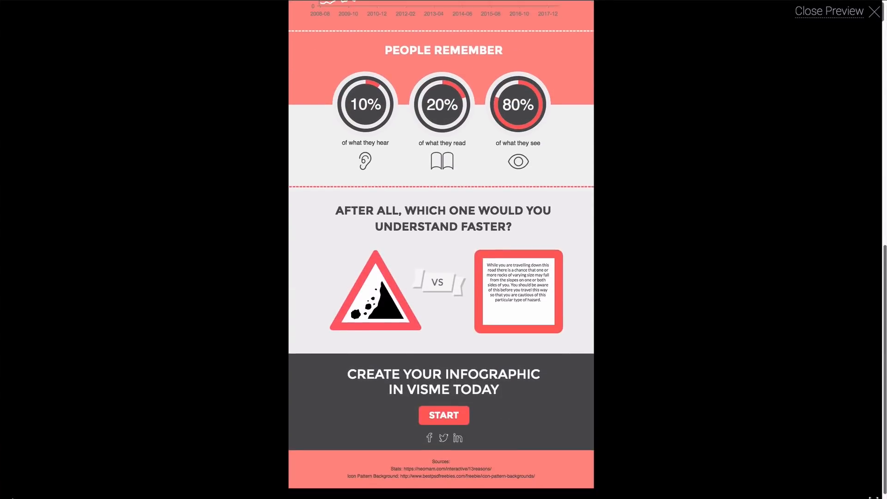
pyautogui.scroll(-3)
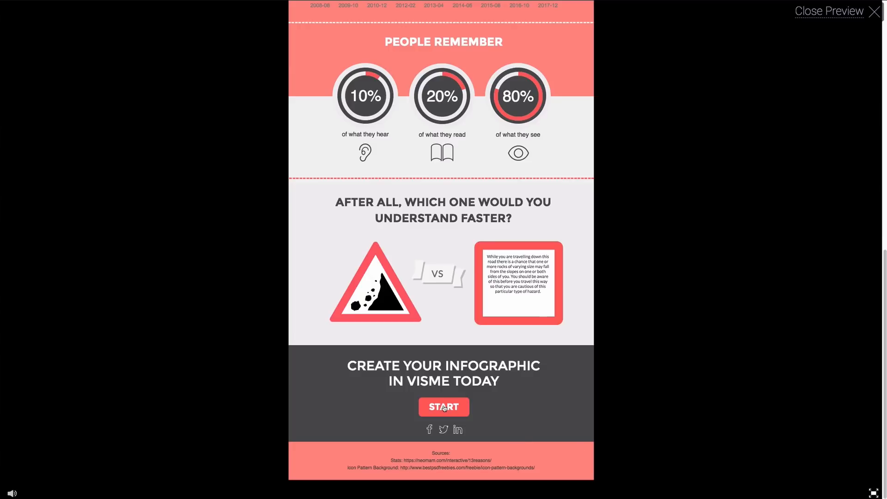